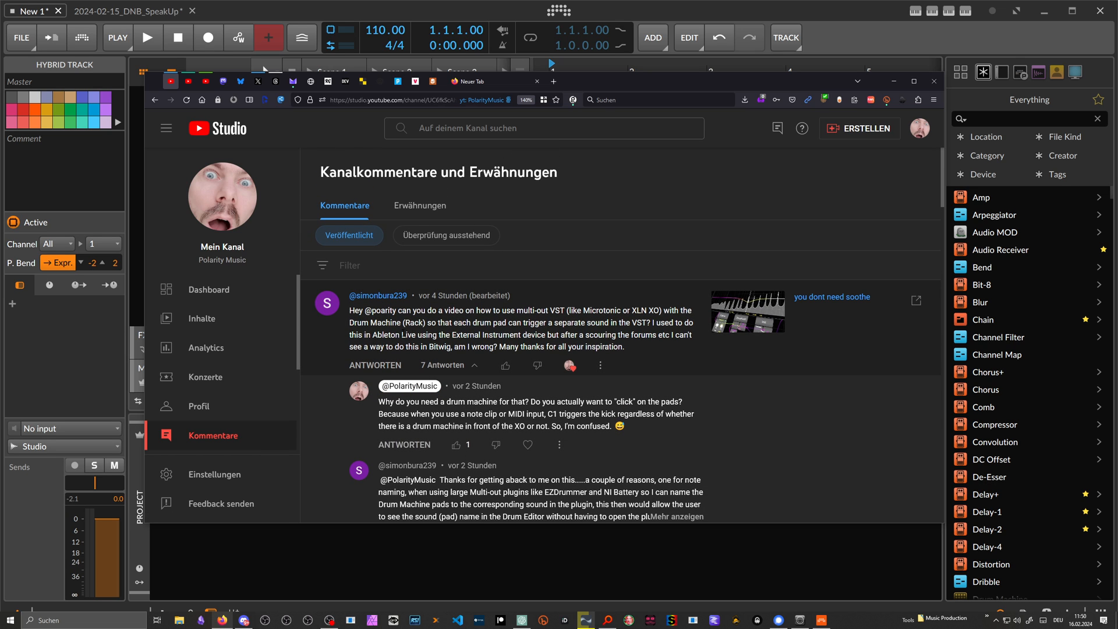
mouse_move(539, 323)
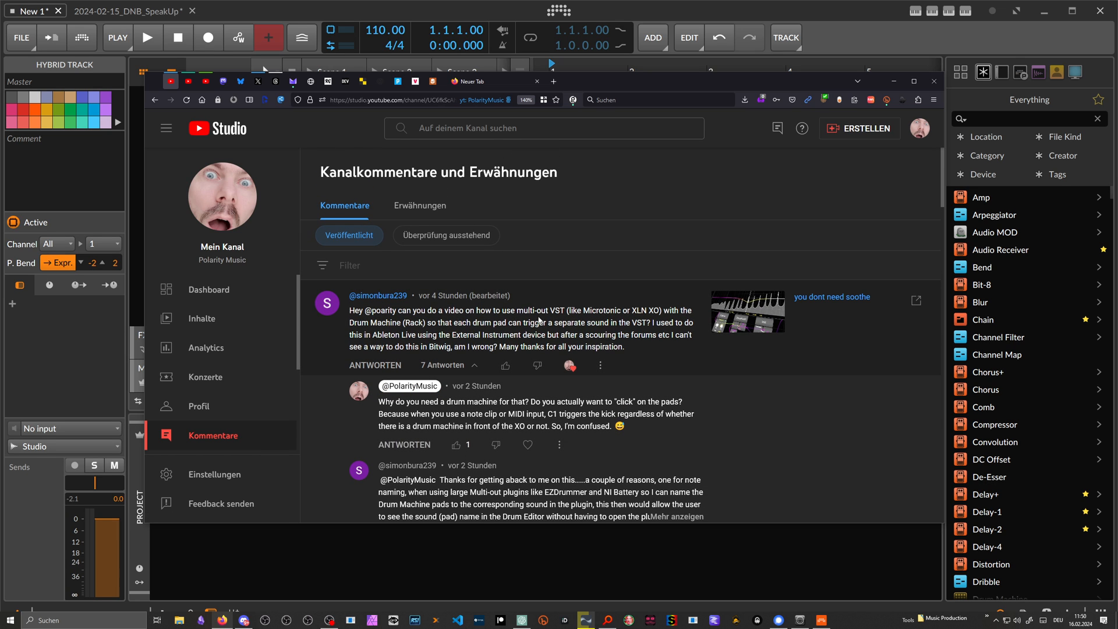
mouse_move(660, 318)
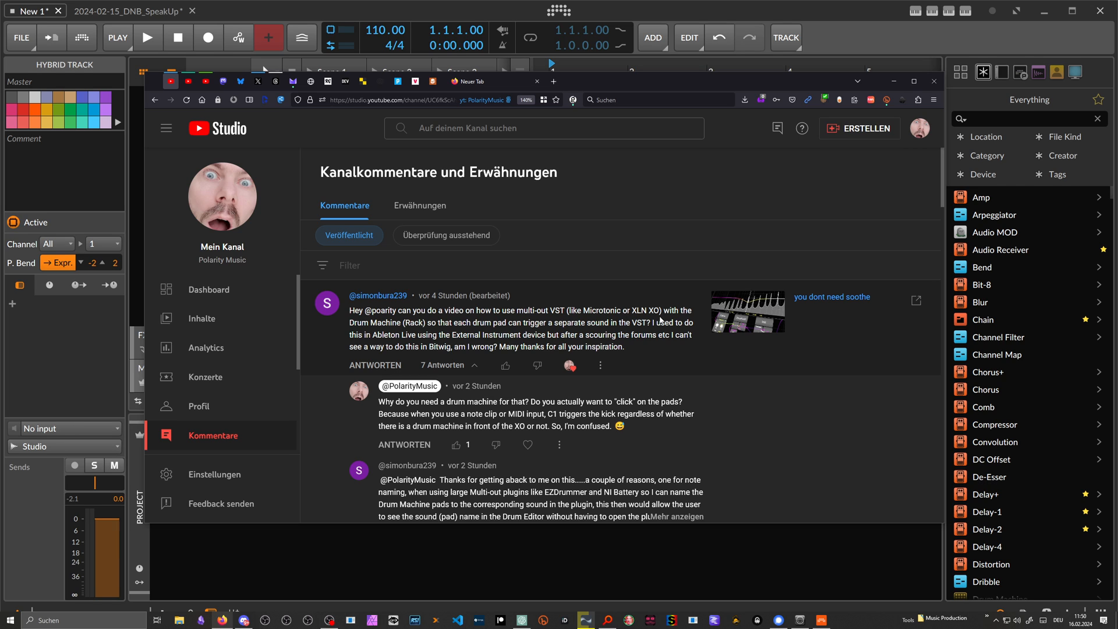
mouse_move(659, 322)
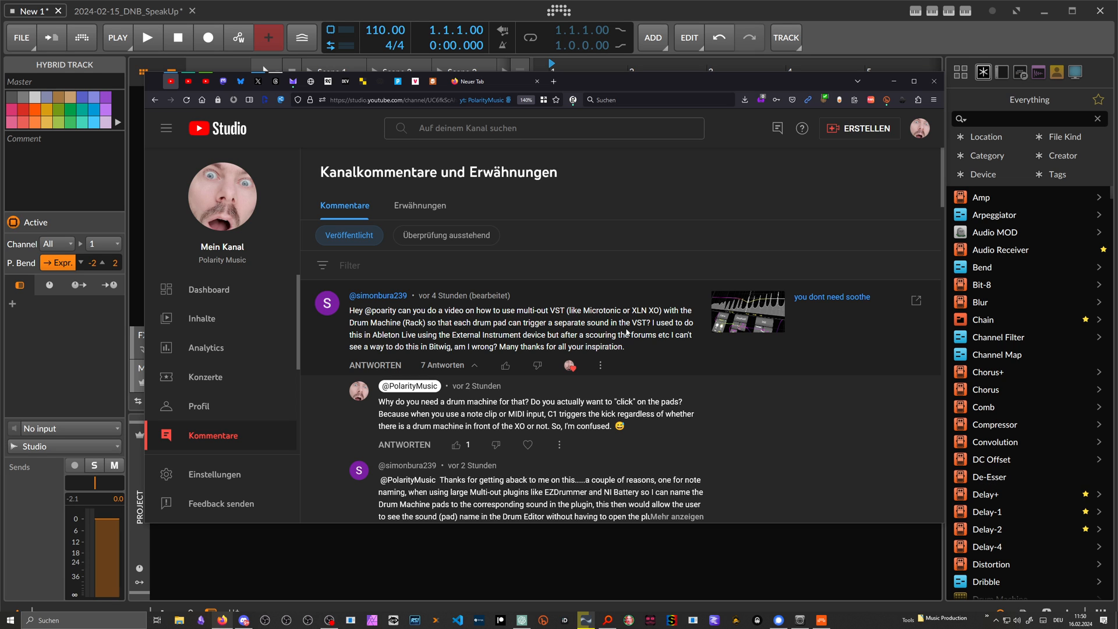
Add a return layer in the Drum Machine FX and search the browser for 'xo' to load XO.
scroll("down", 3)
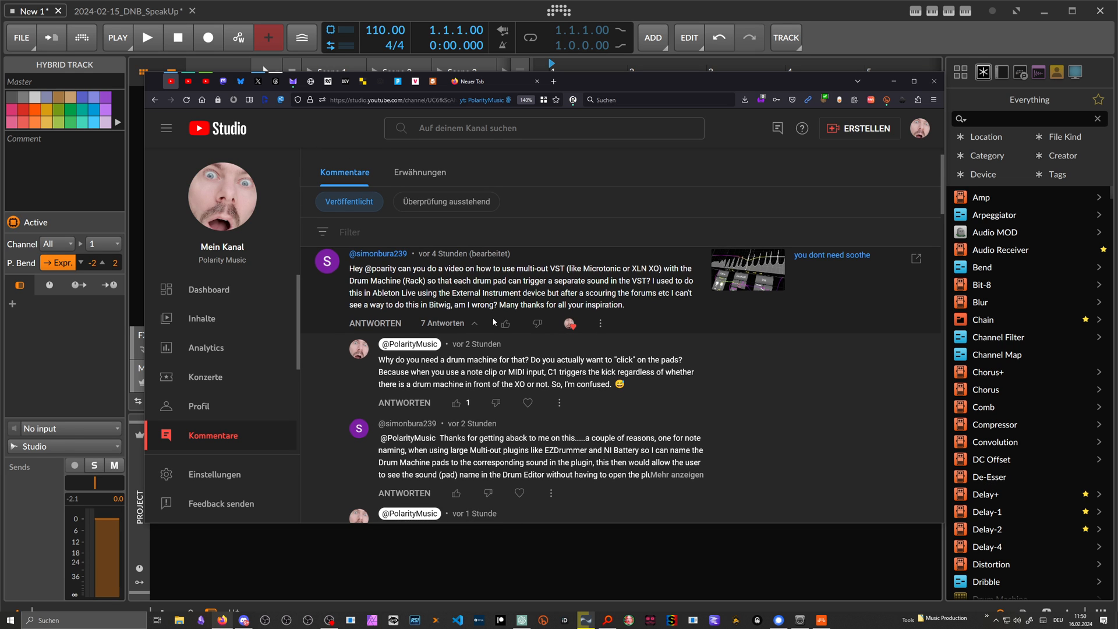
scroll("down", 3)
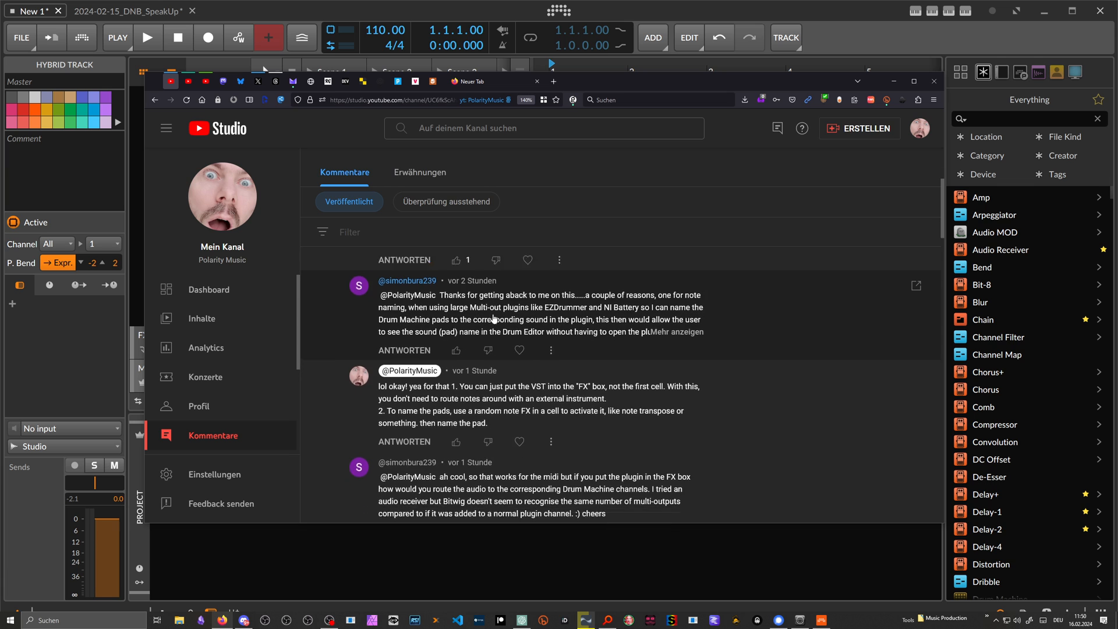
scroll("down", 3)
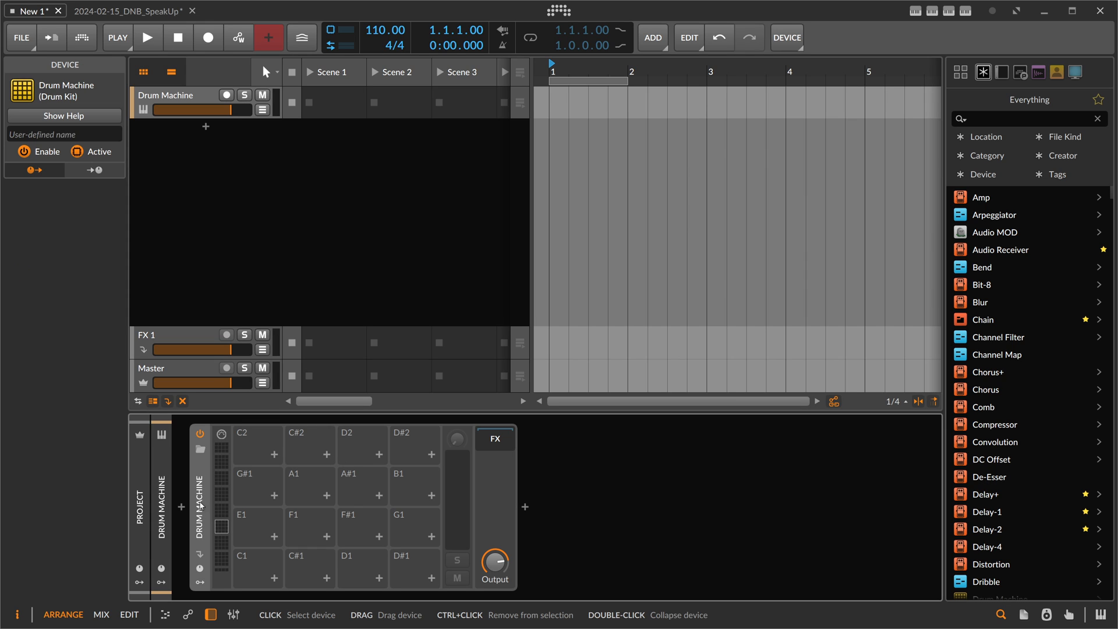
mouse_move(205, 566)
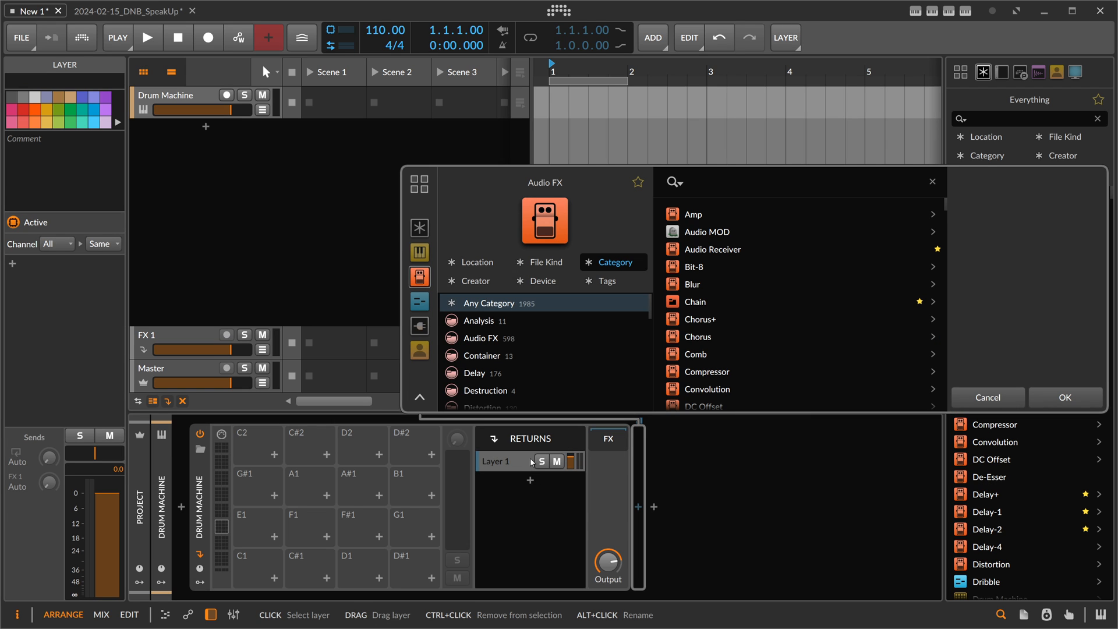
type("xo")
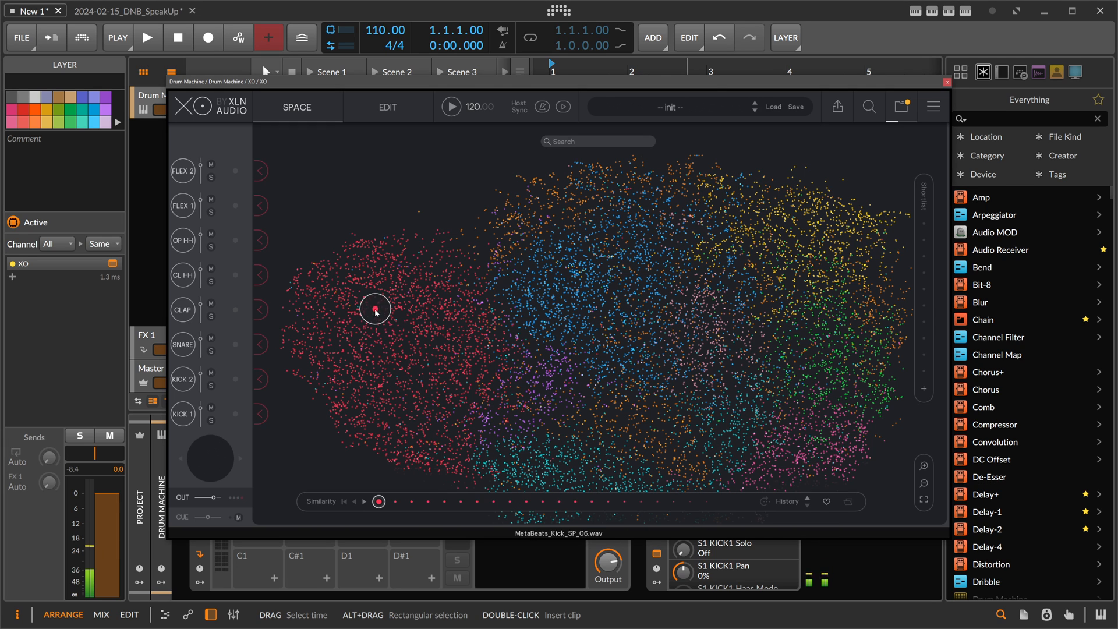
Assign samples from the red, blue and yellow clusters to XO's KICK 1, SNARE and CL HH slots.
left_click(421, 326)
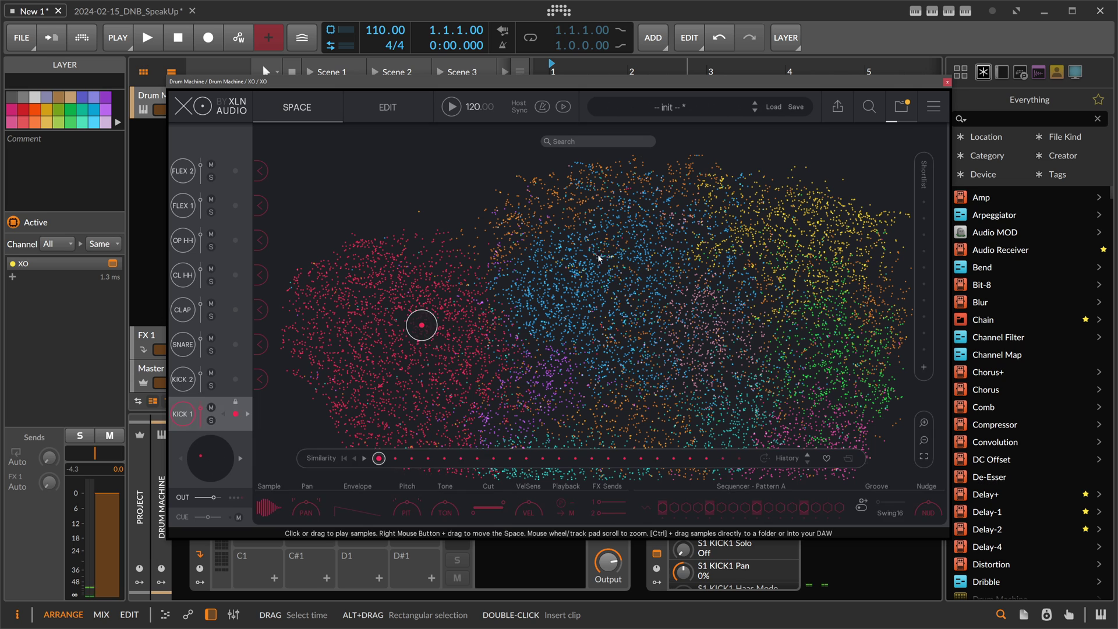
left_click(647, 257)
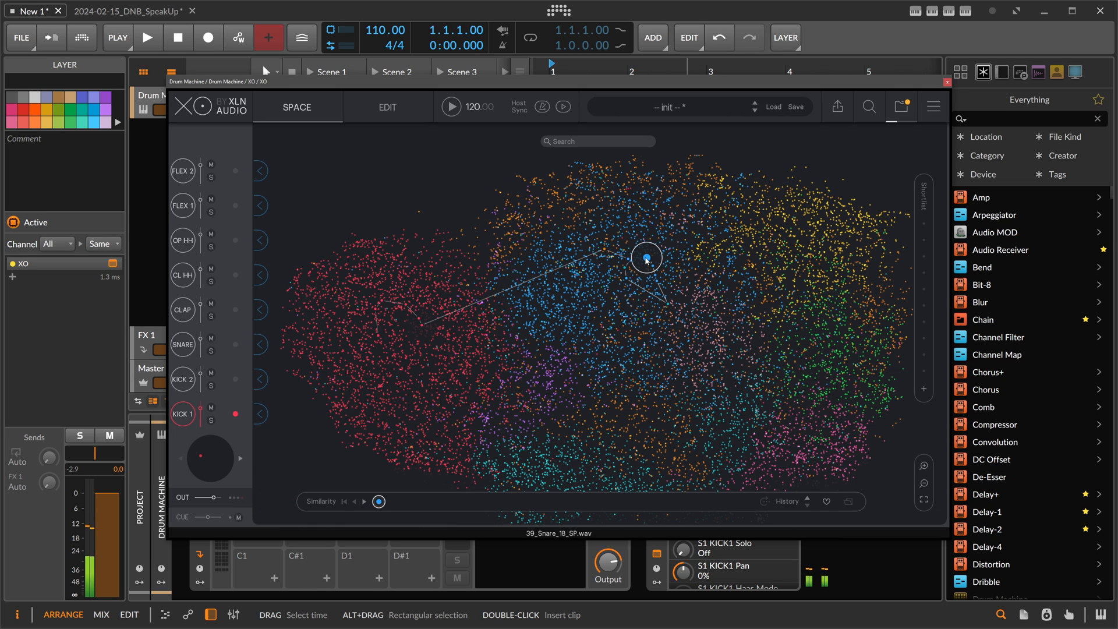
left_click(183, 344)
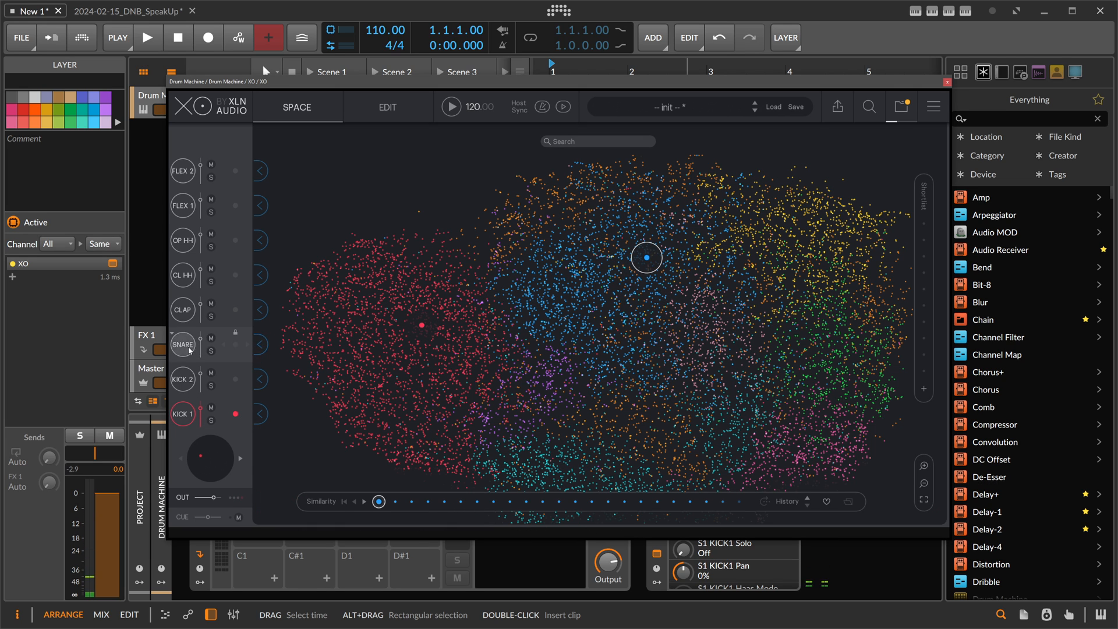
left_click(783, 209)
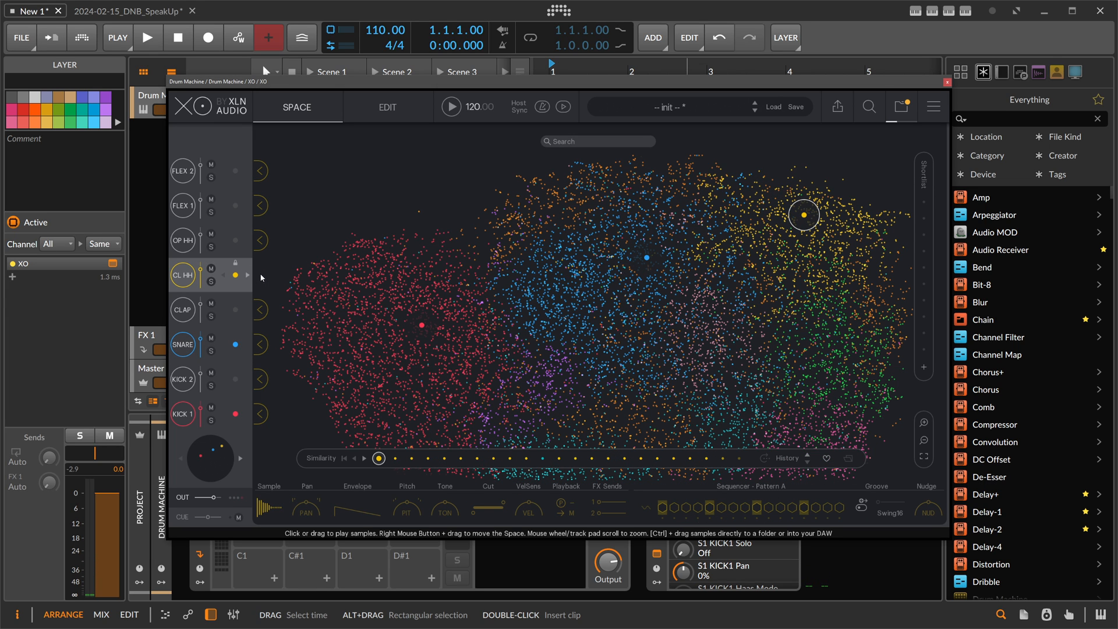
mouse_move(542, 255)
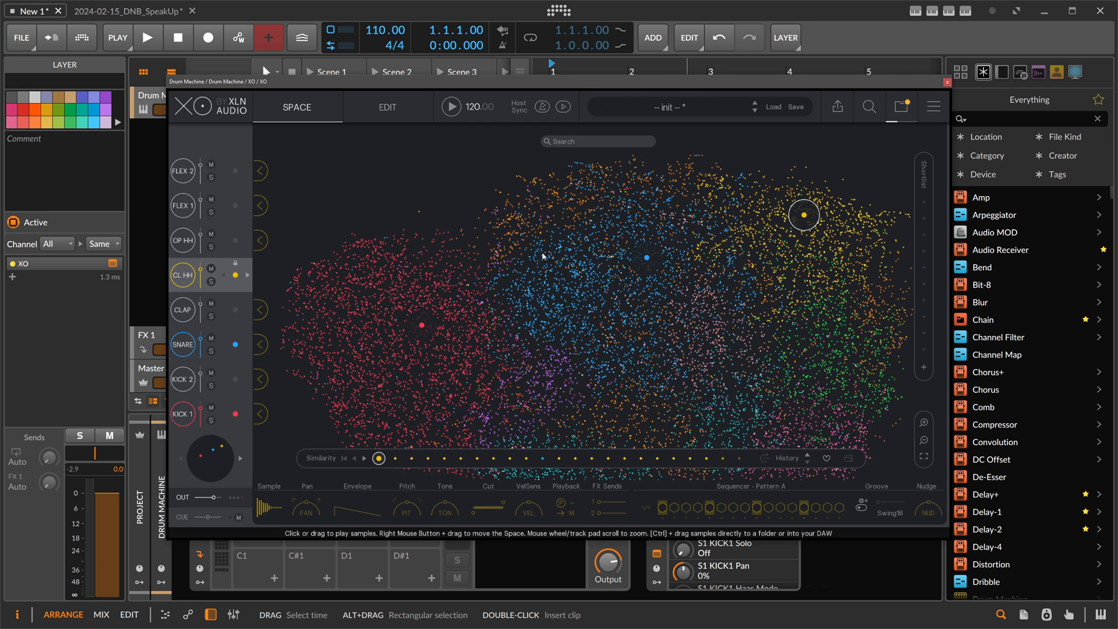
left_click(387, 106)
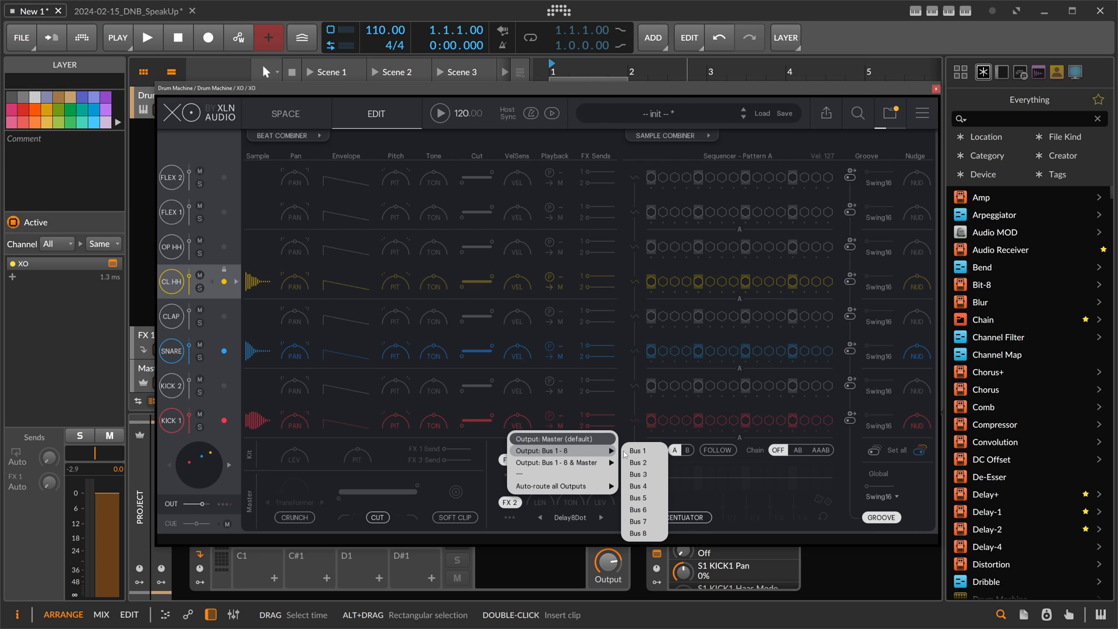
mouse_move(561, 359)
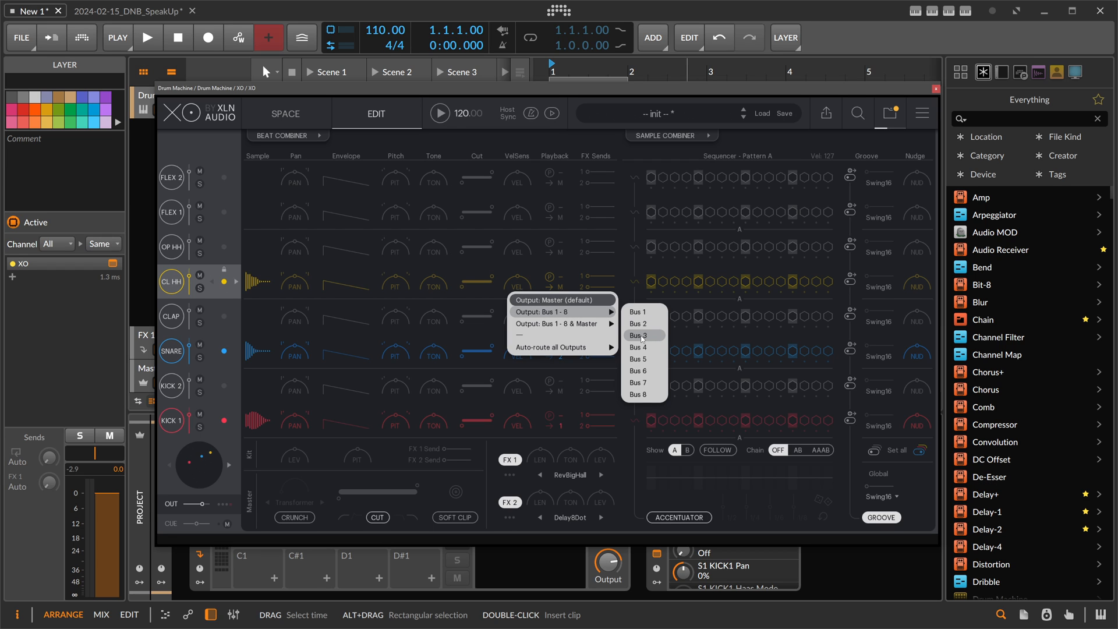
Route the closed hi-hat to Bus 3 and close the XO plugin window.
left_click(639, 336)
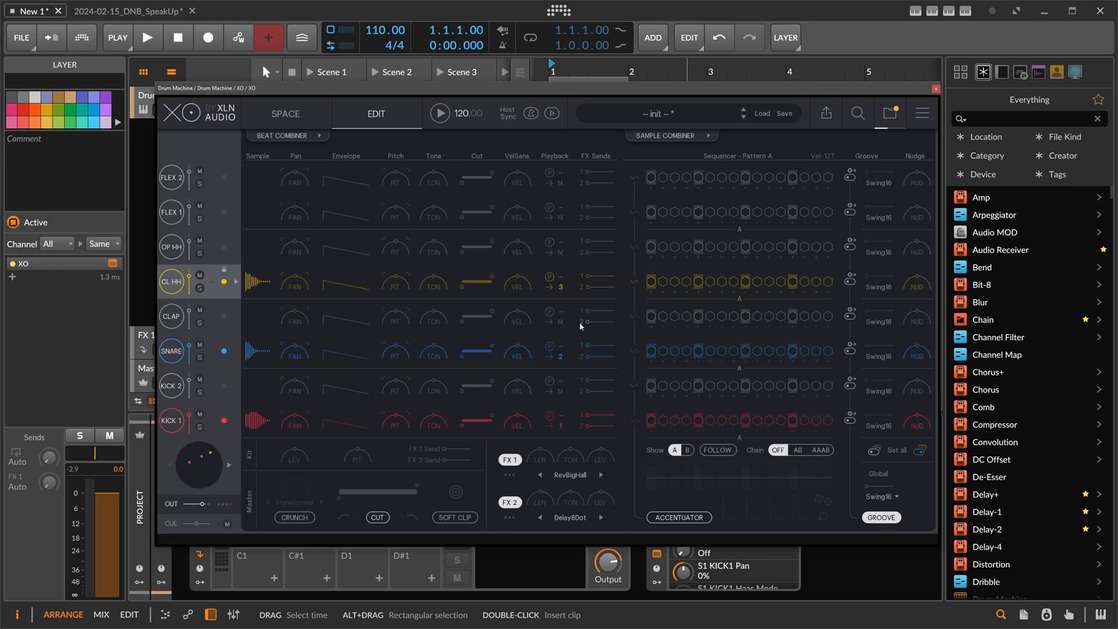
left_click(935, 88)
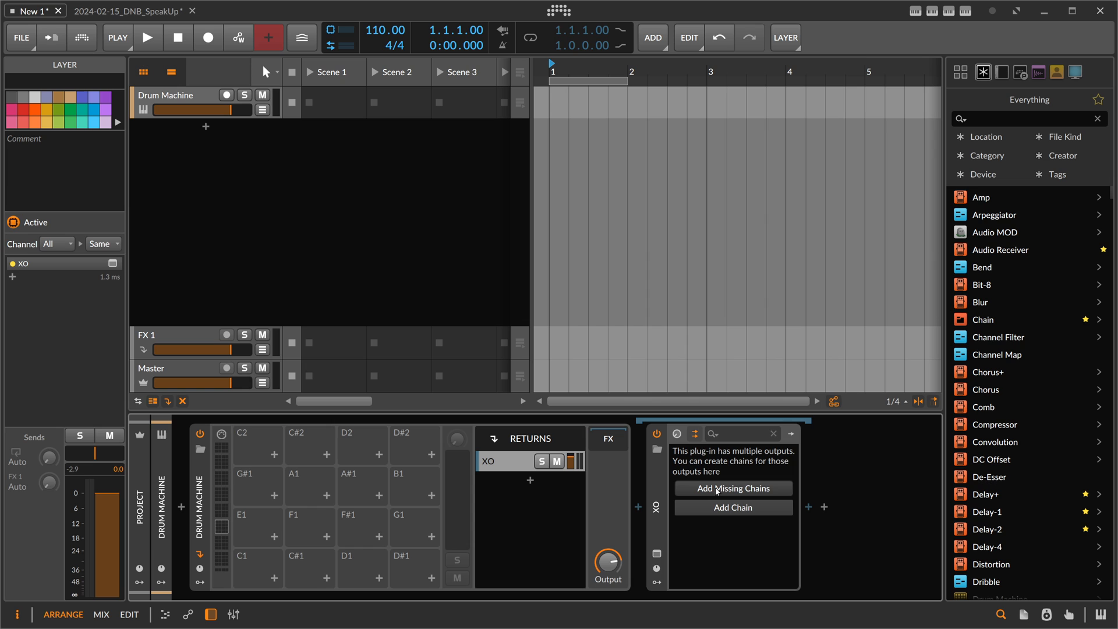
Add XO's missing output chains and select the BUS 2 and BUS 3 chains.
left_click(733, 488)
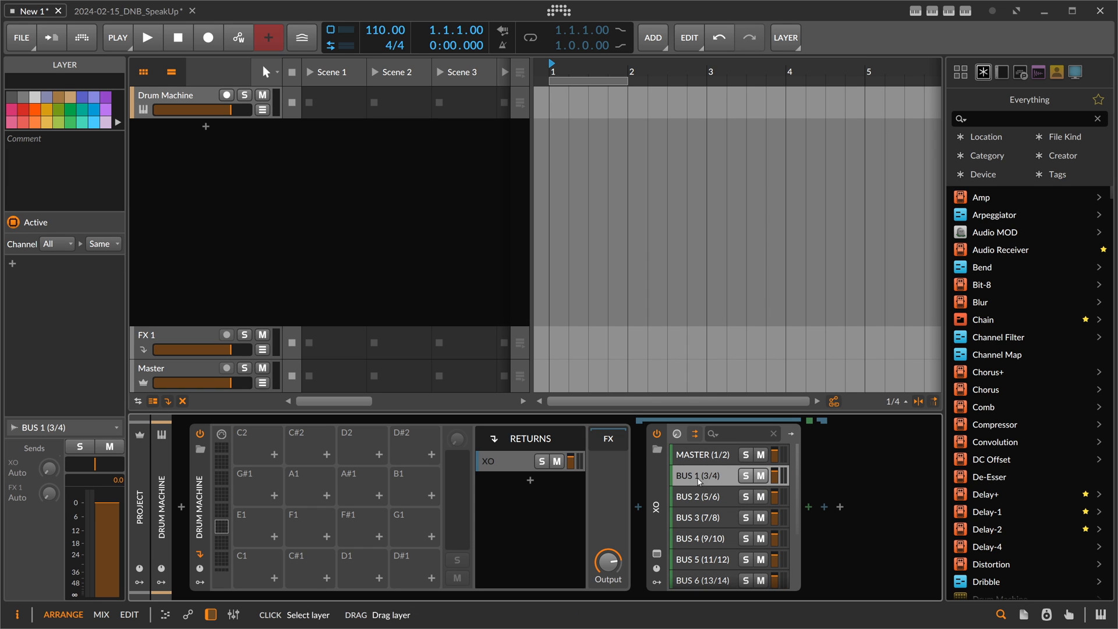
left_click(702, 496)
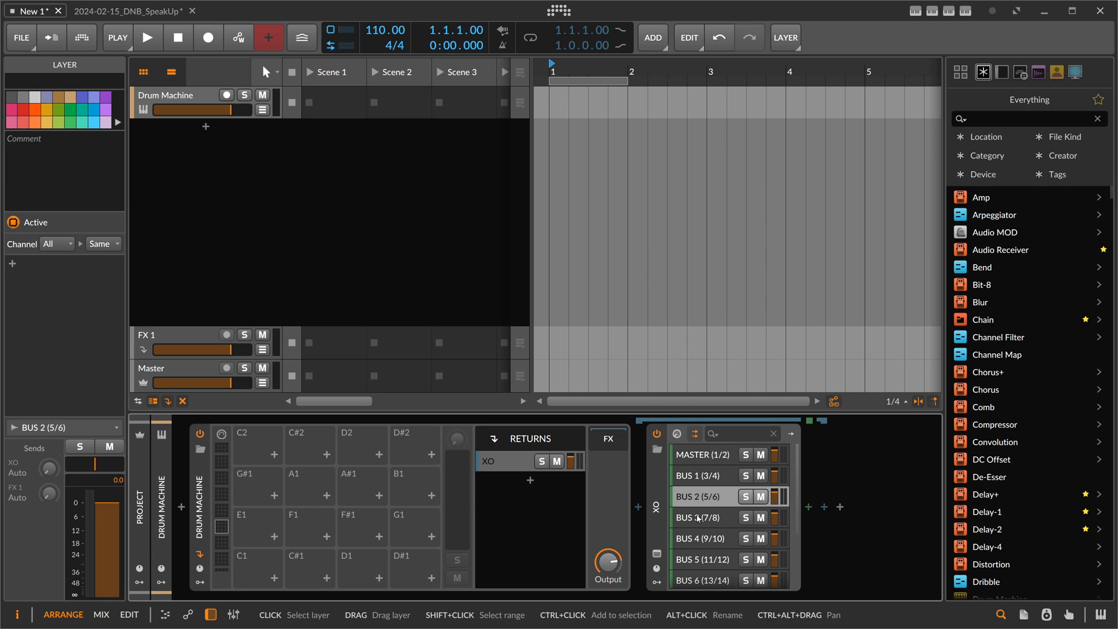
left_click(698, 517)
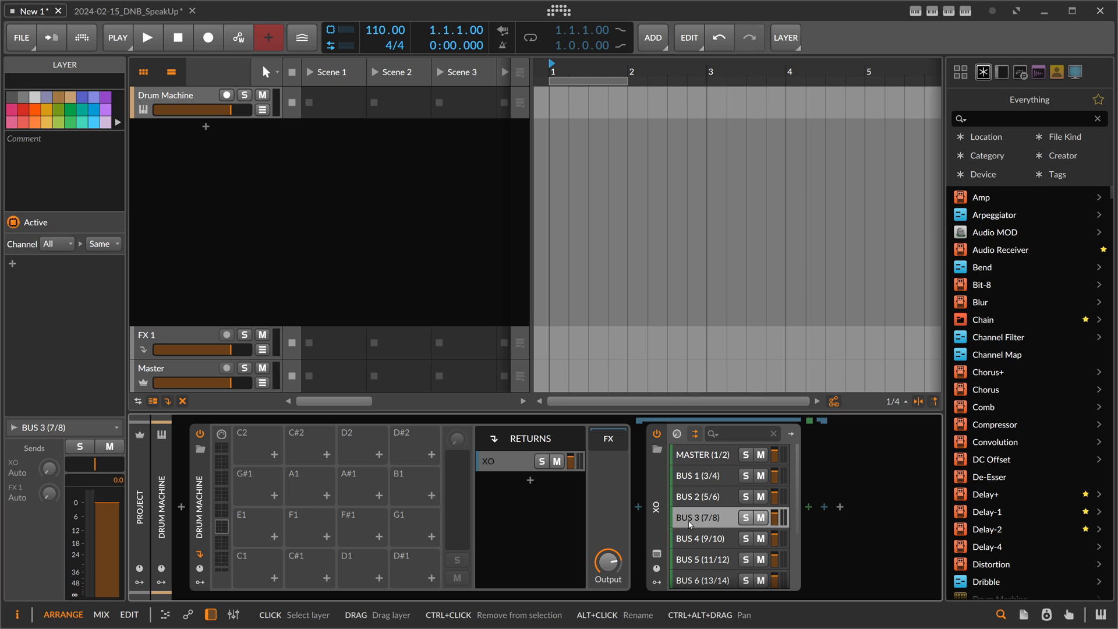
mouse_move(679, 508)
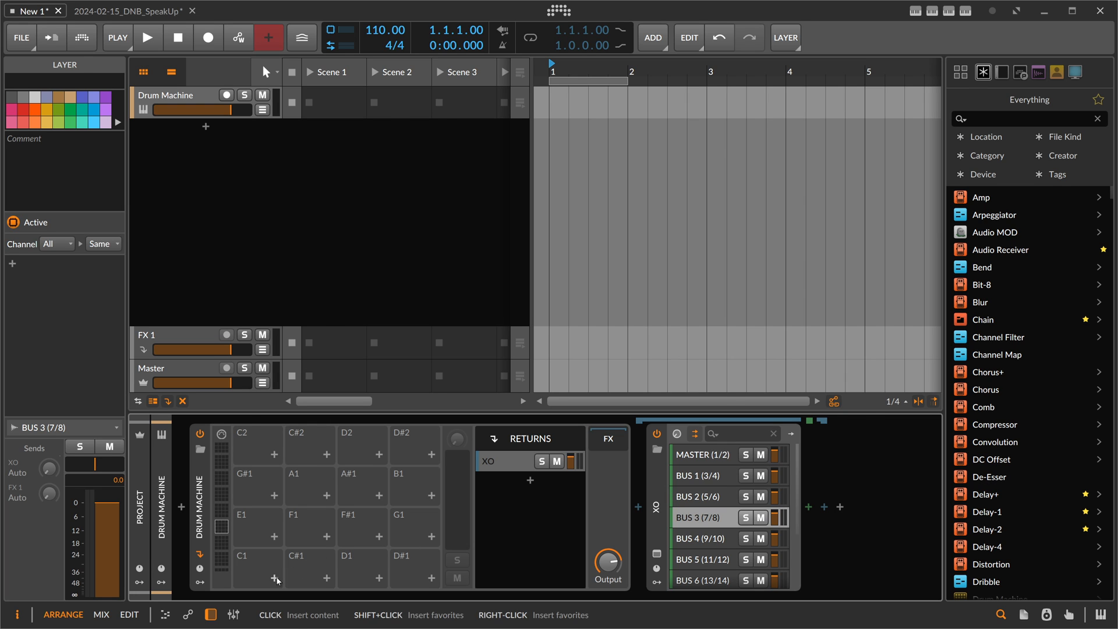
Insert an Audio Receiver on pad C1, name it Kick and choose its audio source.
left_click(273, 577)
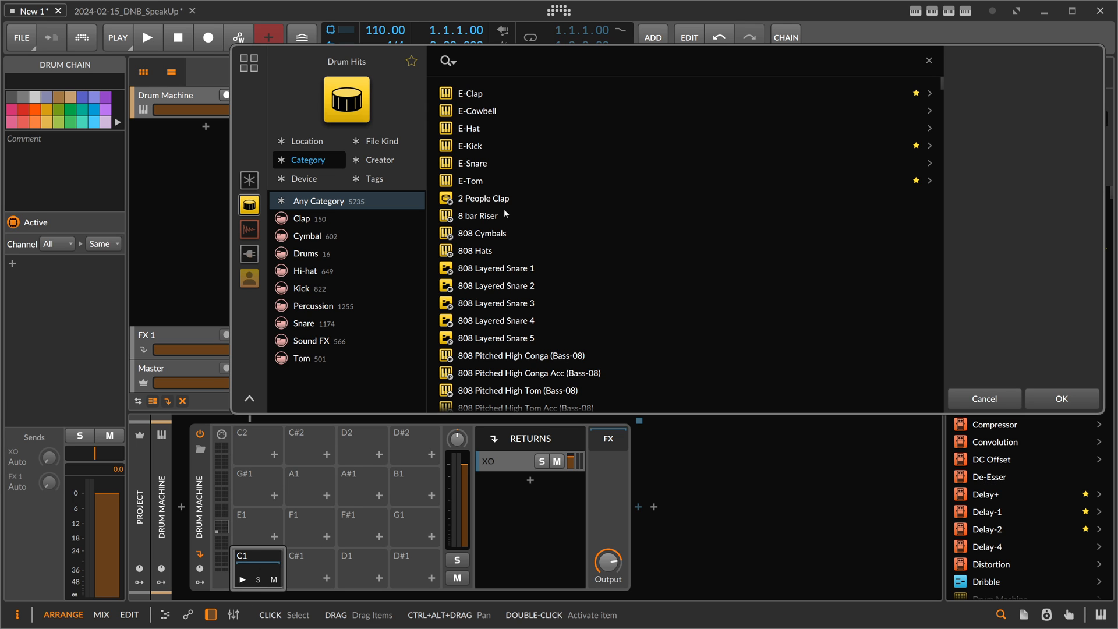
type("audio")
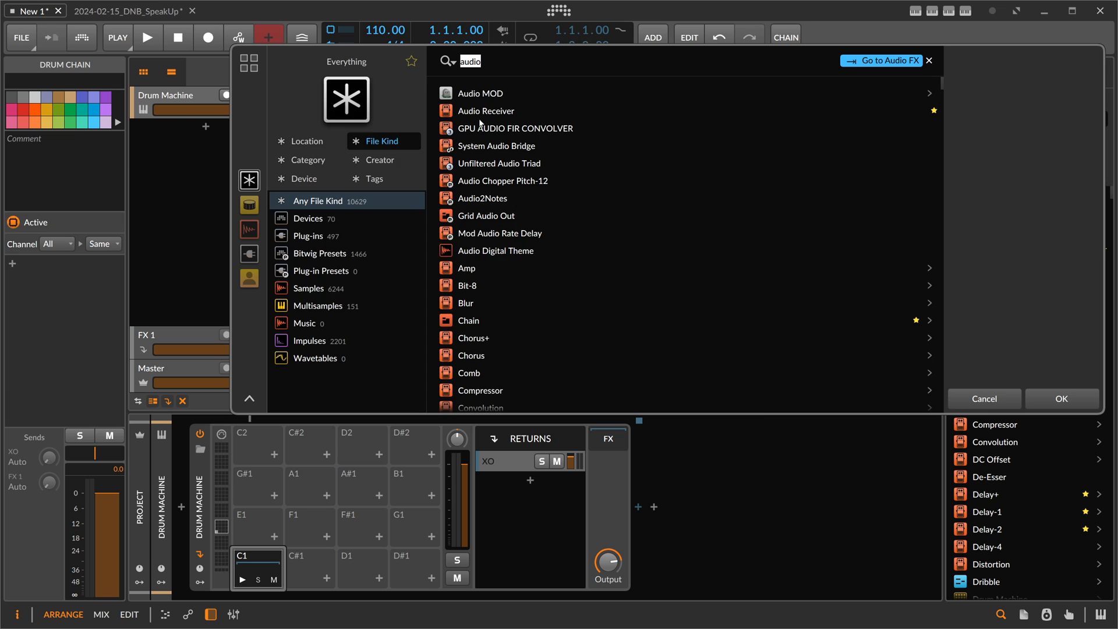
double_click(486, 111)
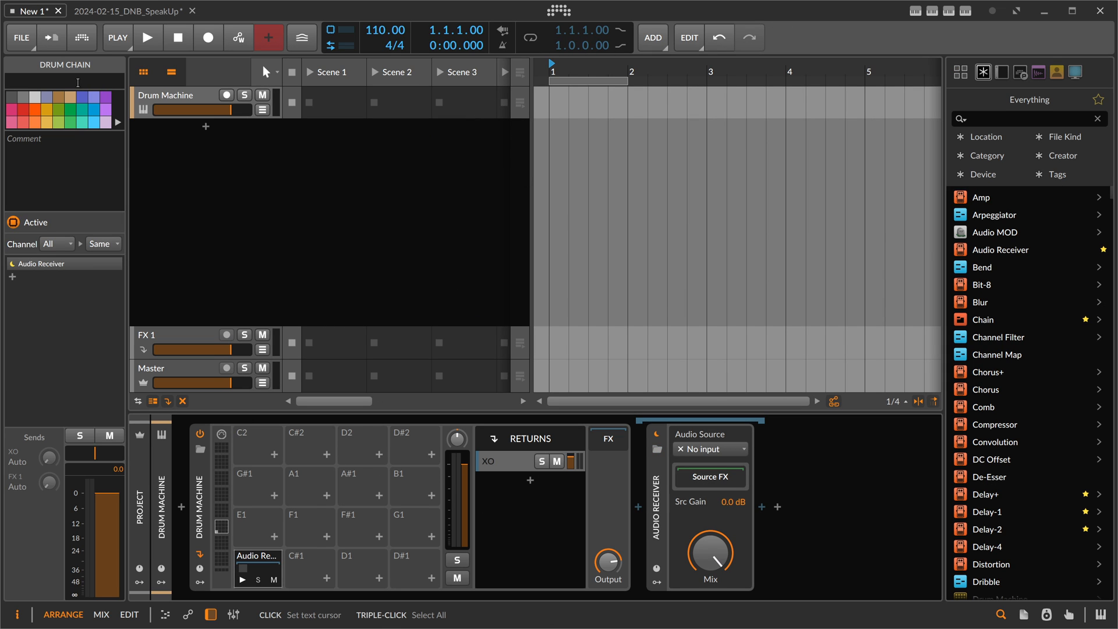
type("Kick")
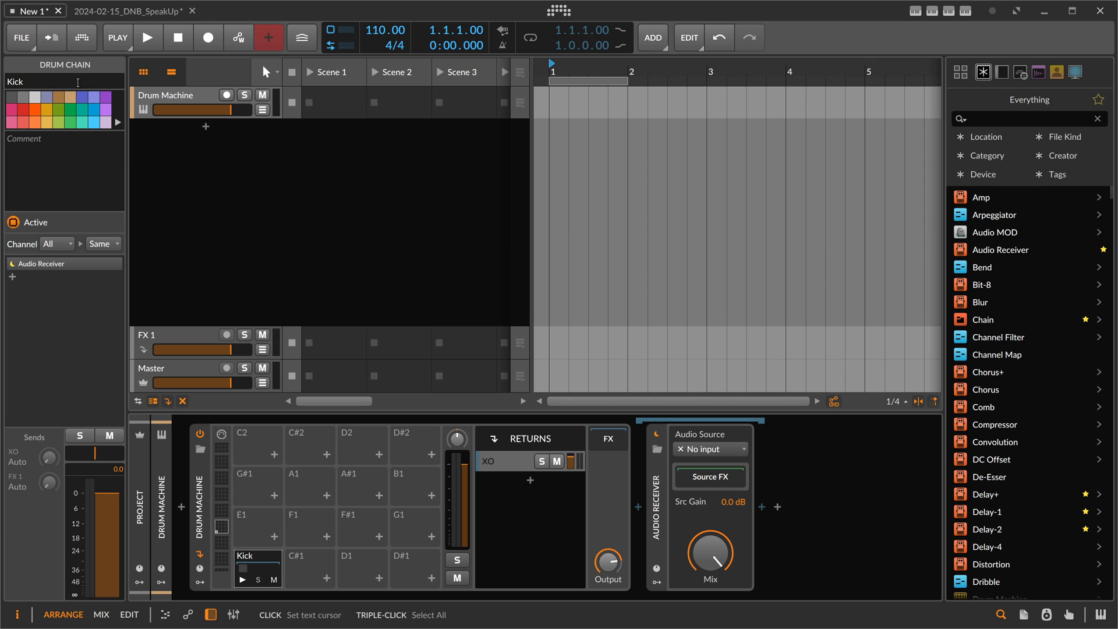
left_click(710, 448)
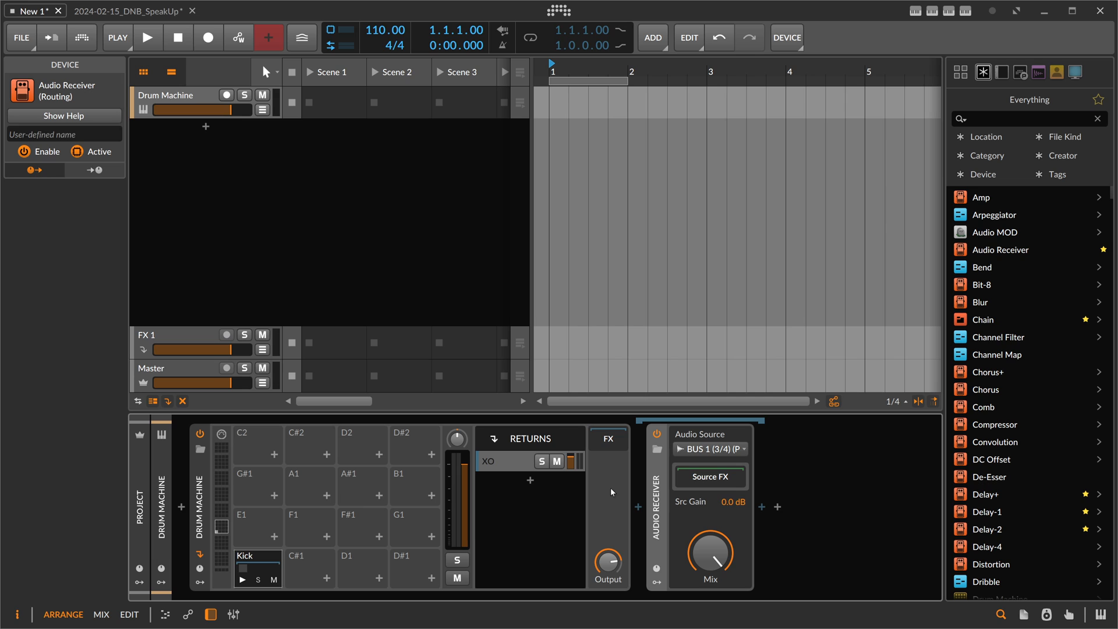
mouse_move(600, 488)
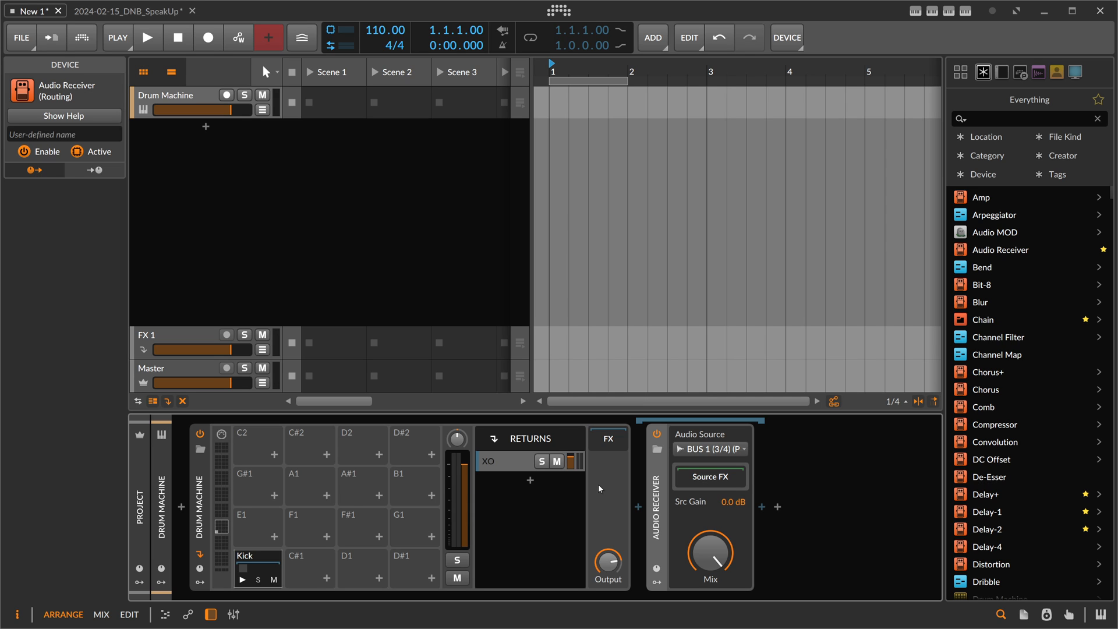
mouse_move(480, 550)
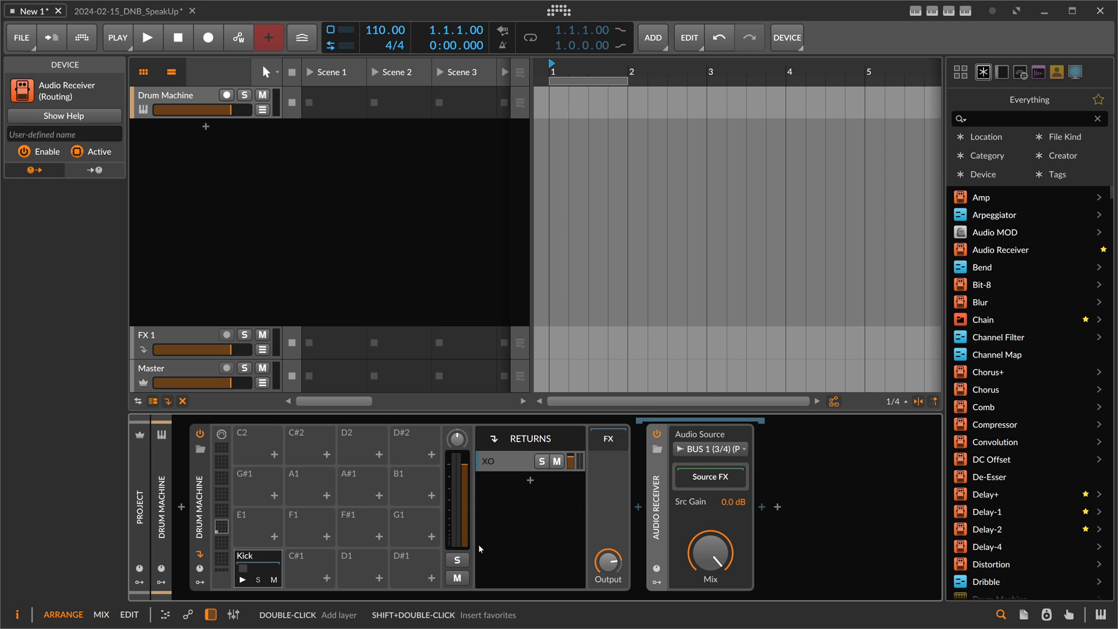
mouse_move(247, 568)
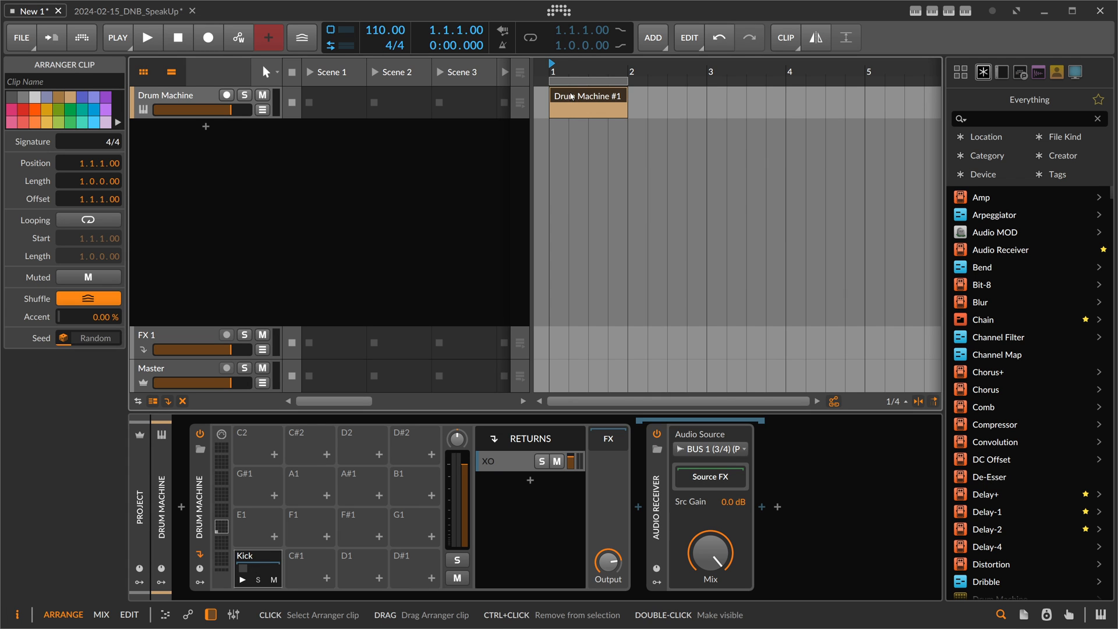
Open the Drum Machine #1 clip in the note editor.
double_click(588, 99)
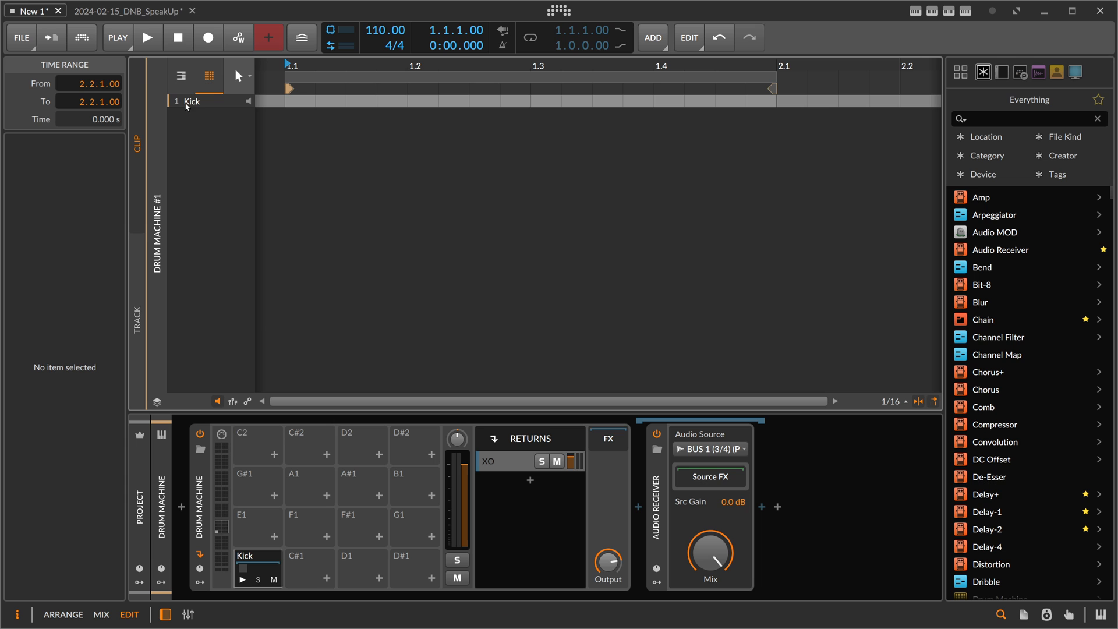
mouse_move(199, 109)
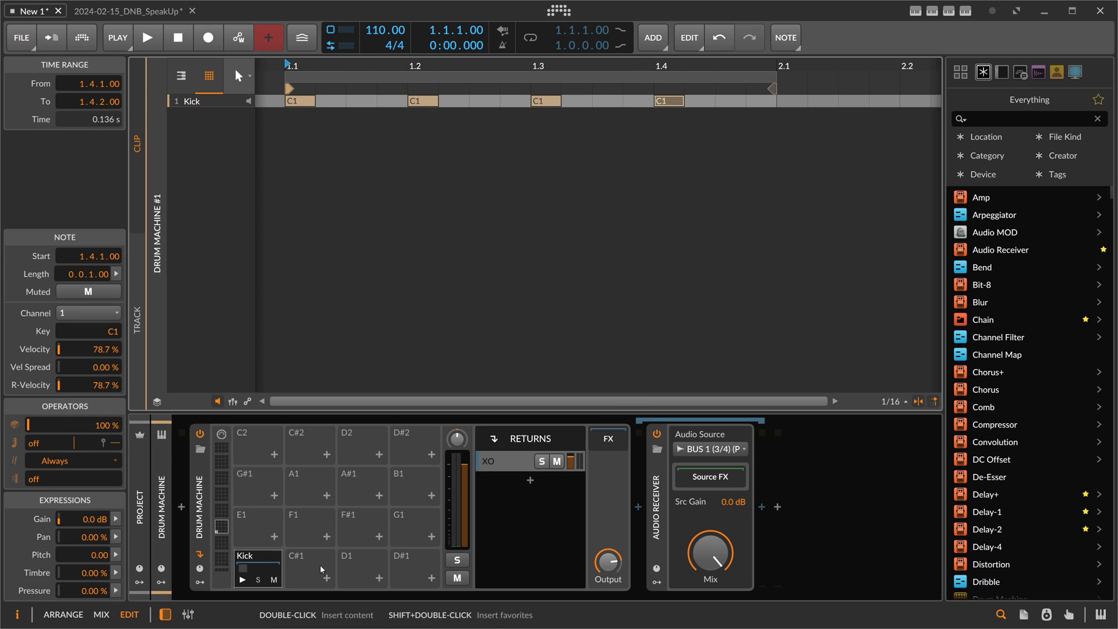
mouse_move(363, 541)
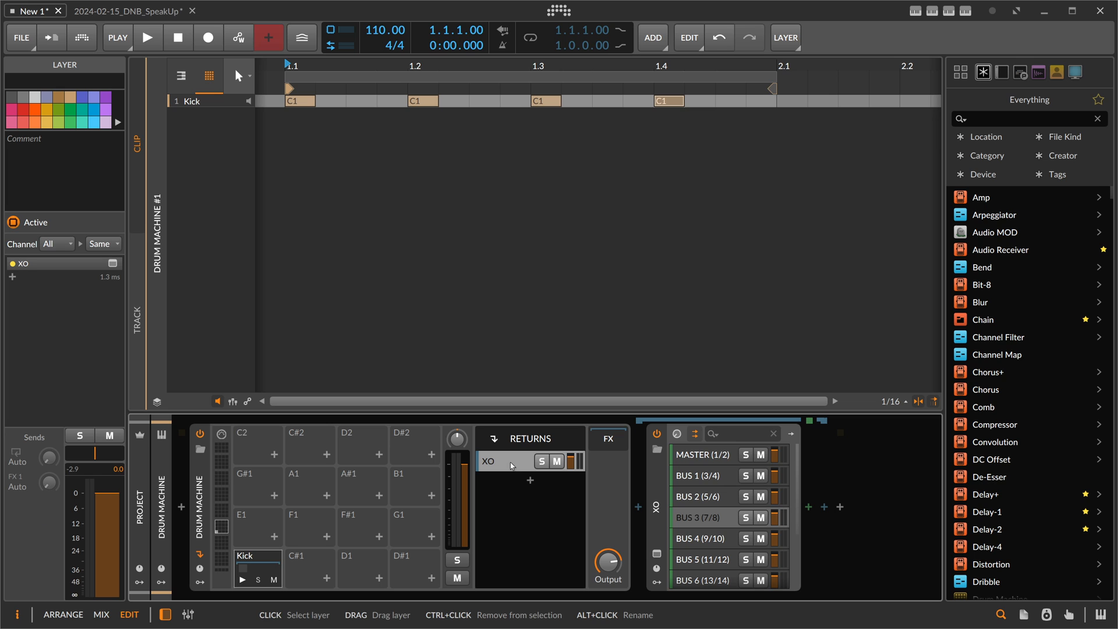
Mute the XO return and select the Kick pad.
left_click(557, 461)
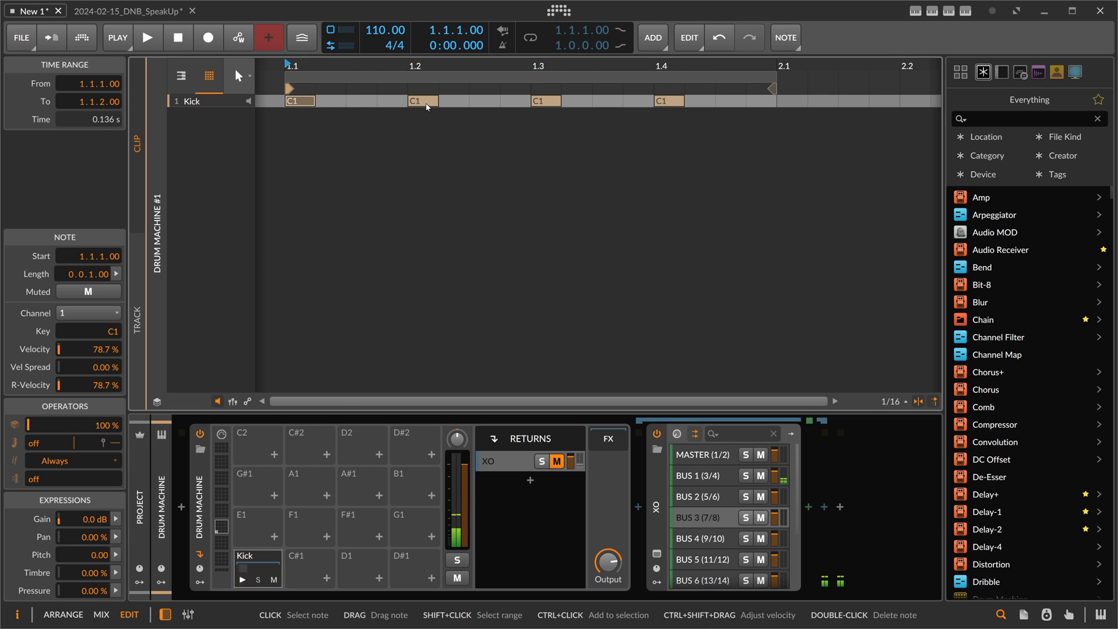
left_click(667, 102)
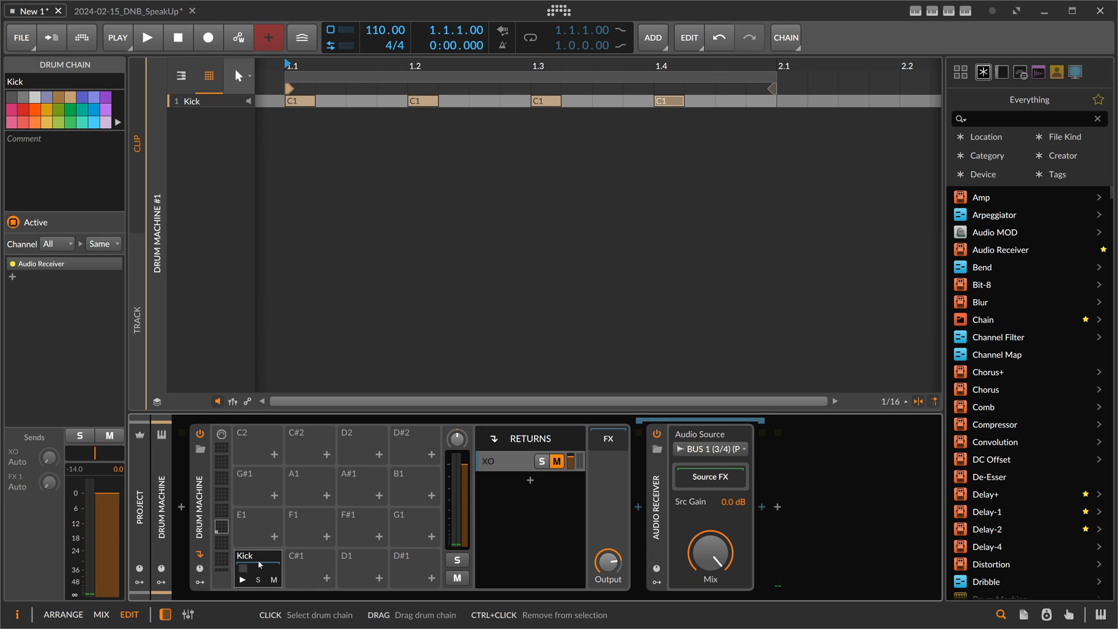
mouse_move(661, 495)
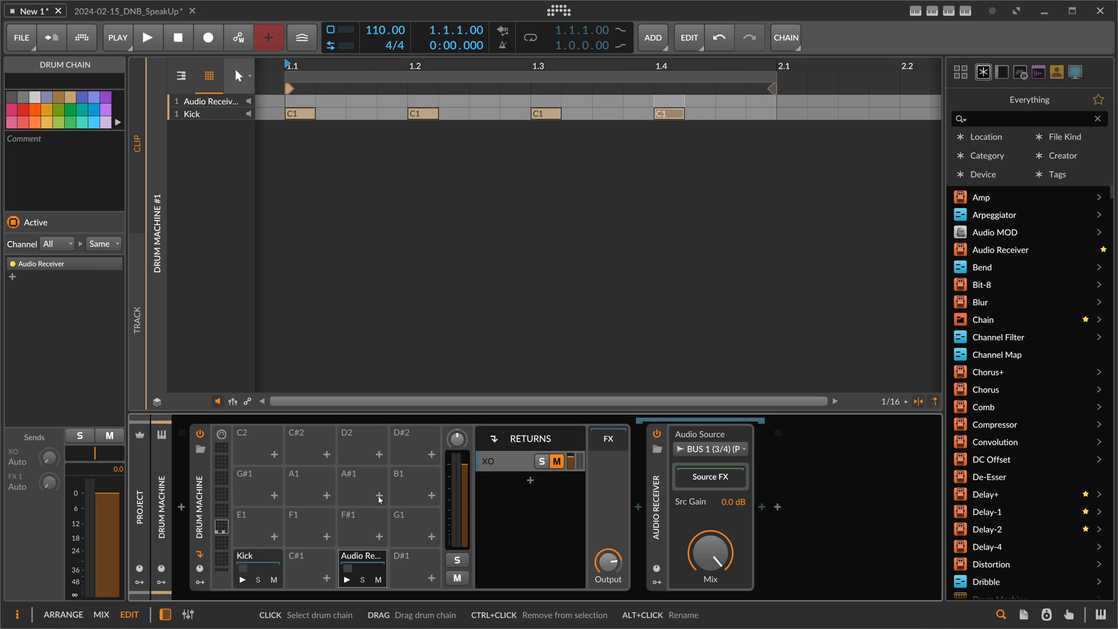
Rename the D1 pad Snare and choose its Audio Receiver source.
left_click(64, 84)
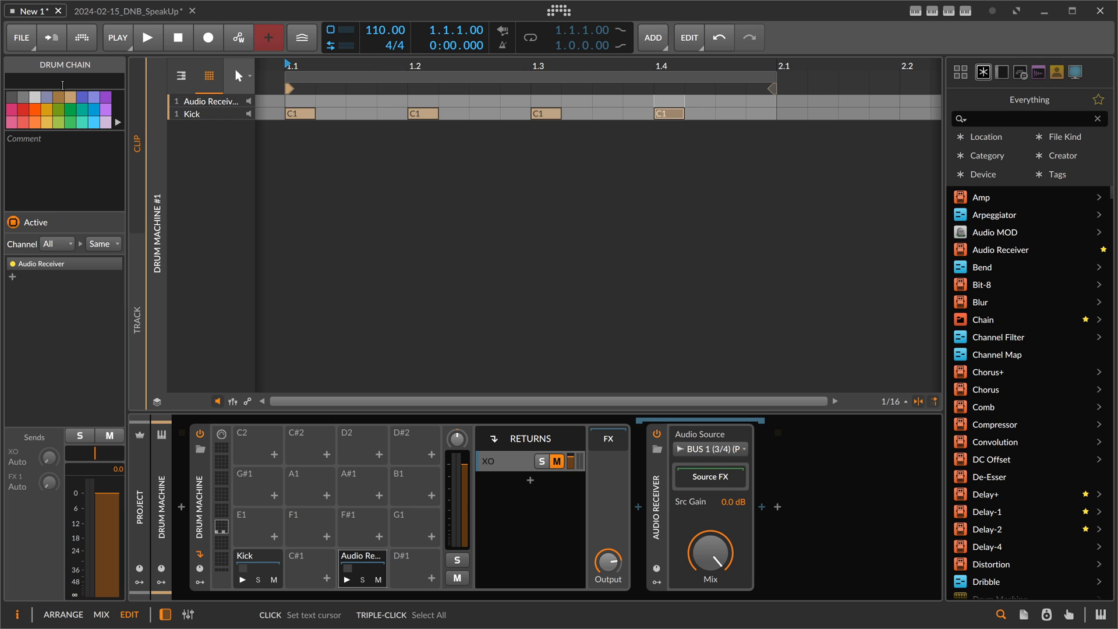
type("Snare")
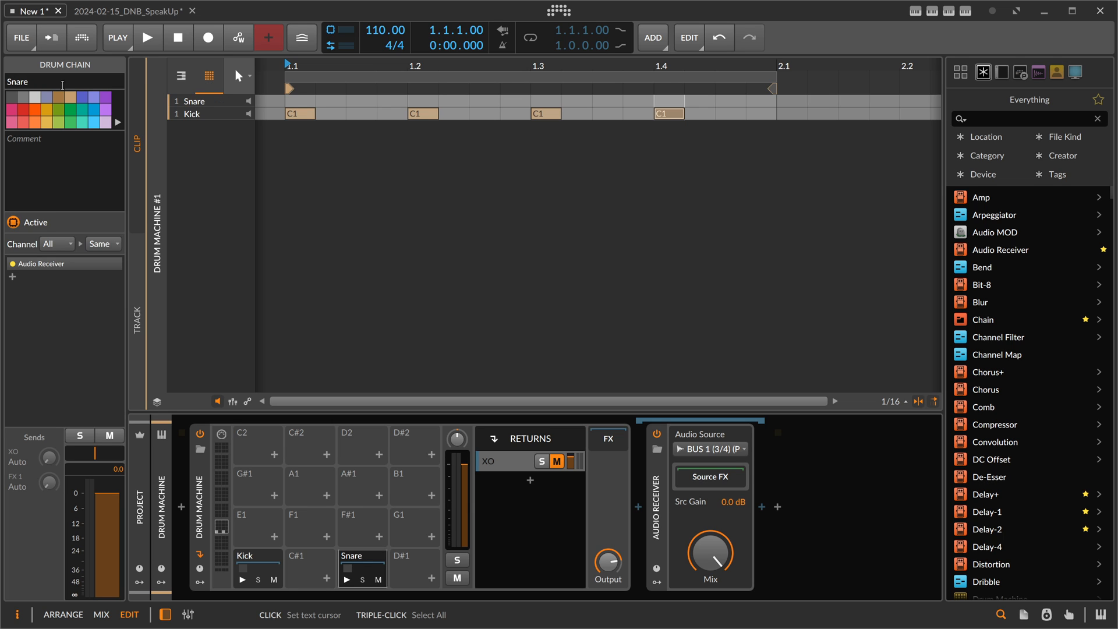
left_click(710, 447)
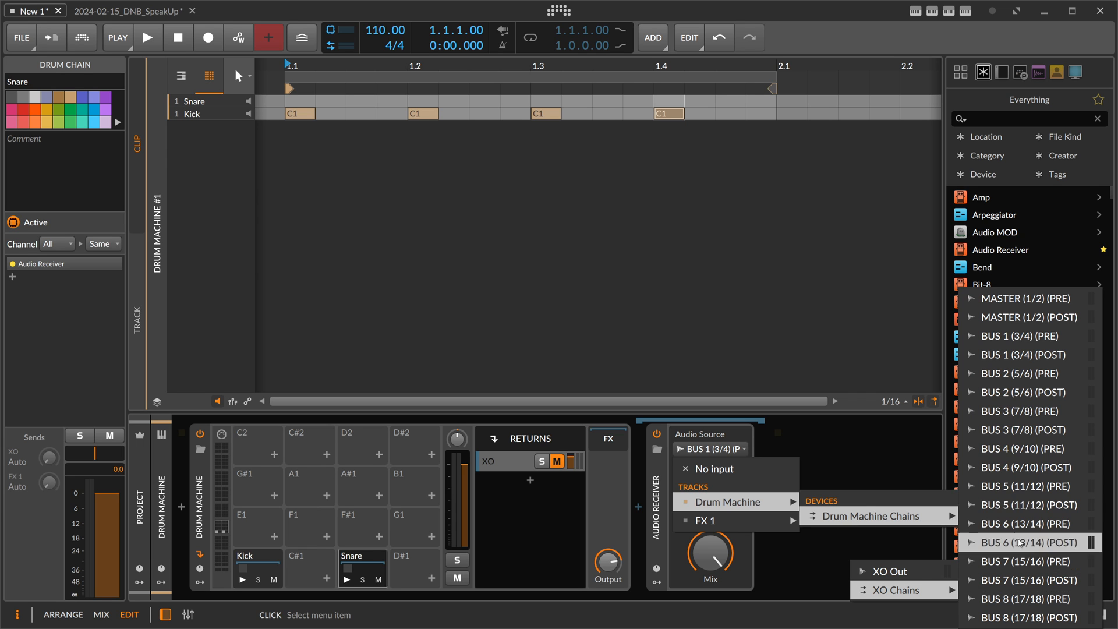
mouse_move(1023, 392)
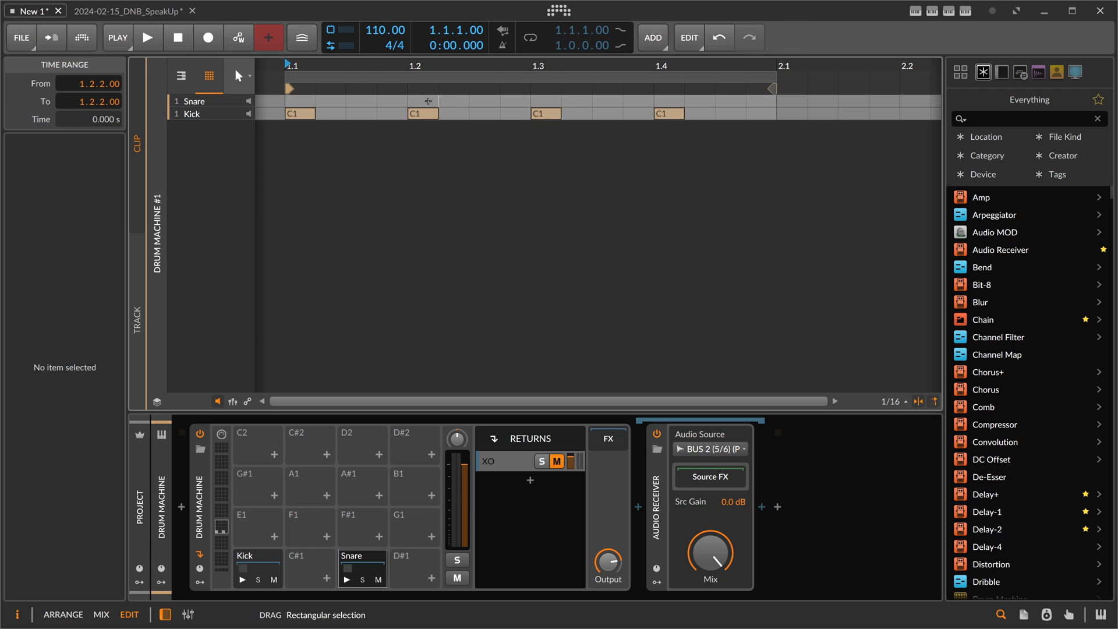
Add a Snare note, then name pad E1 HiHat and feed it from BUS 3 (7/8).
double_click(478, 101)
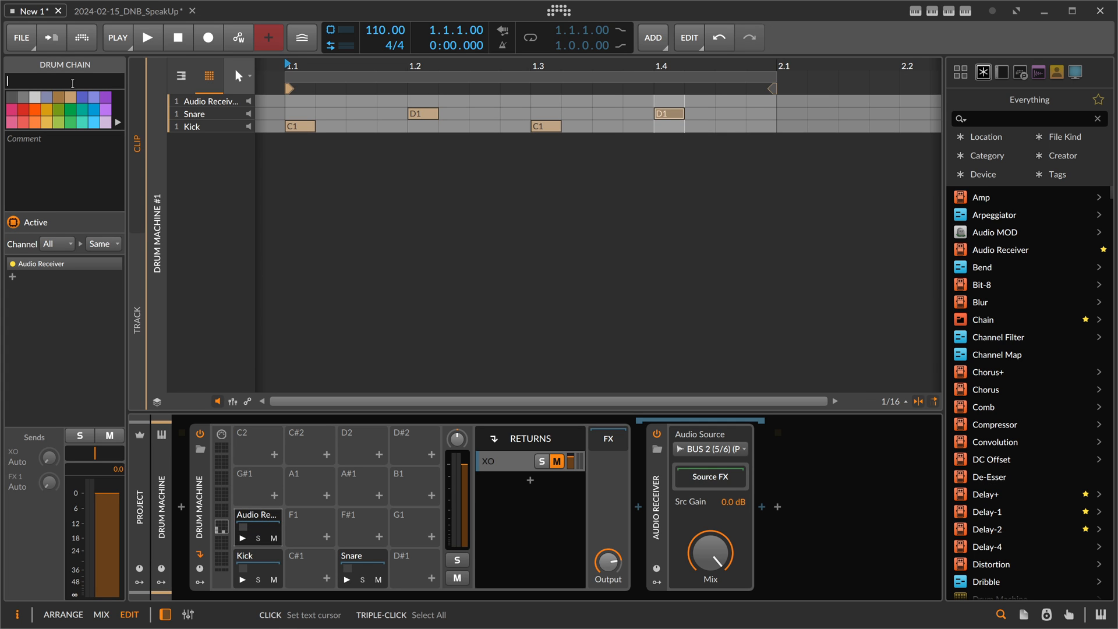
type("HiHat")
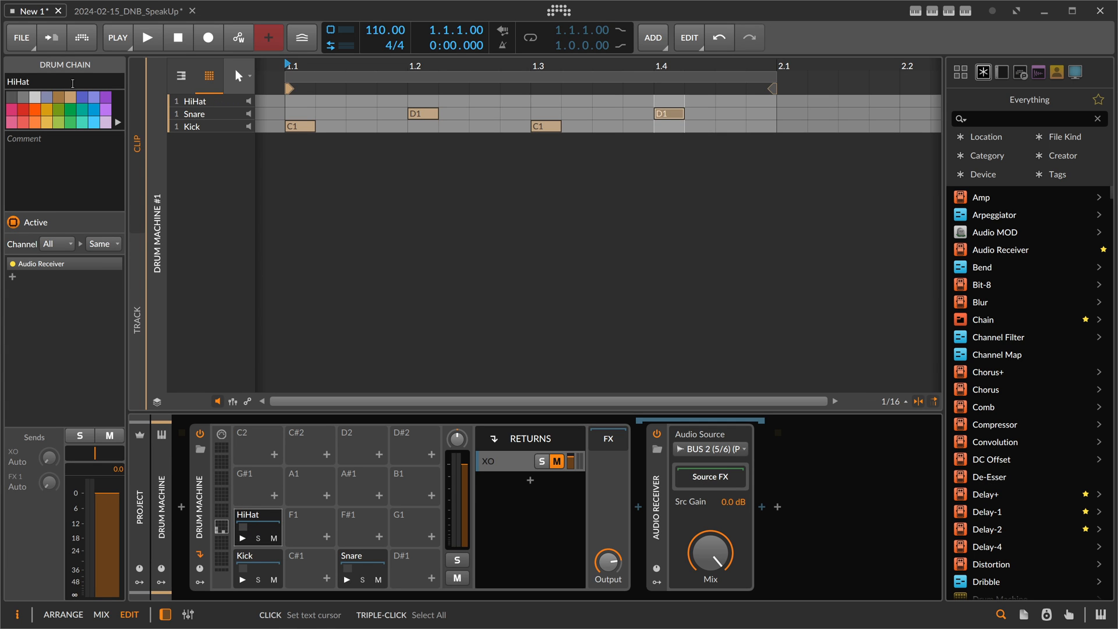
left_click(710, 448)
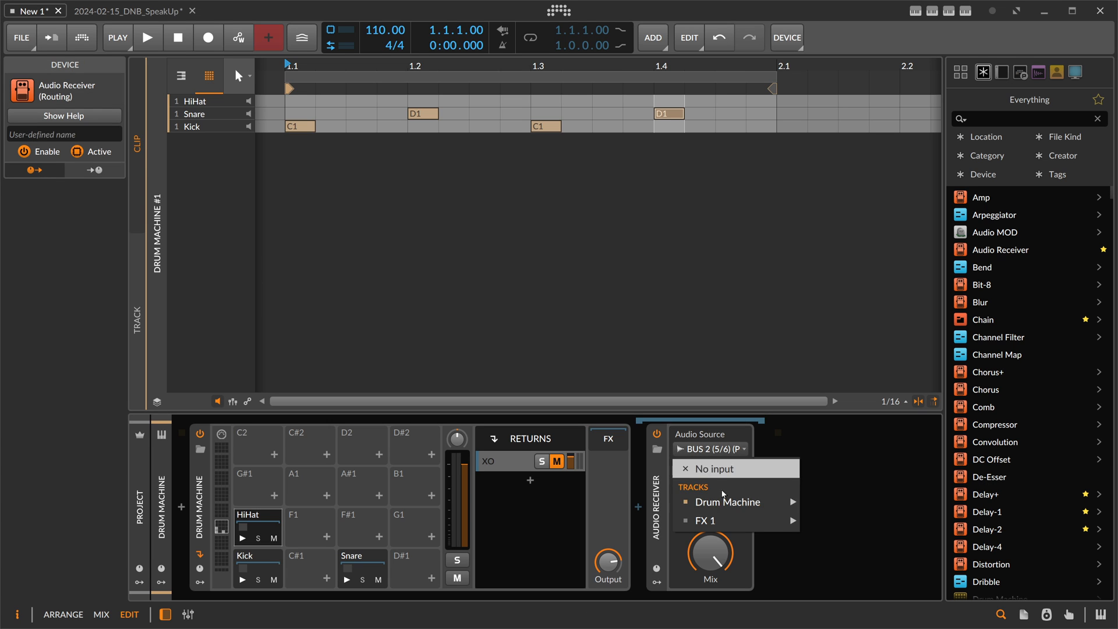
mouse_move(726, 502)
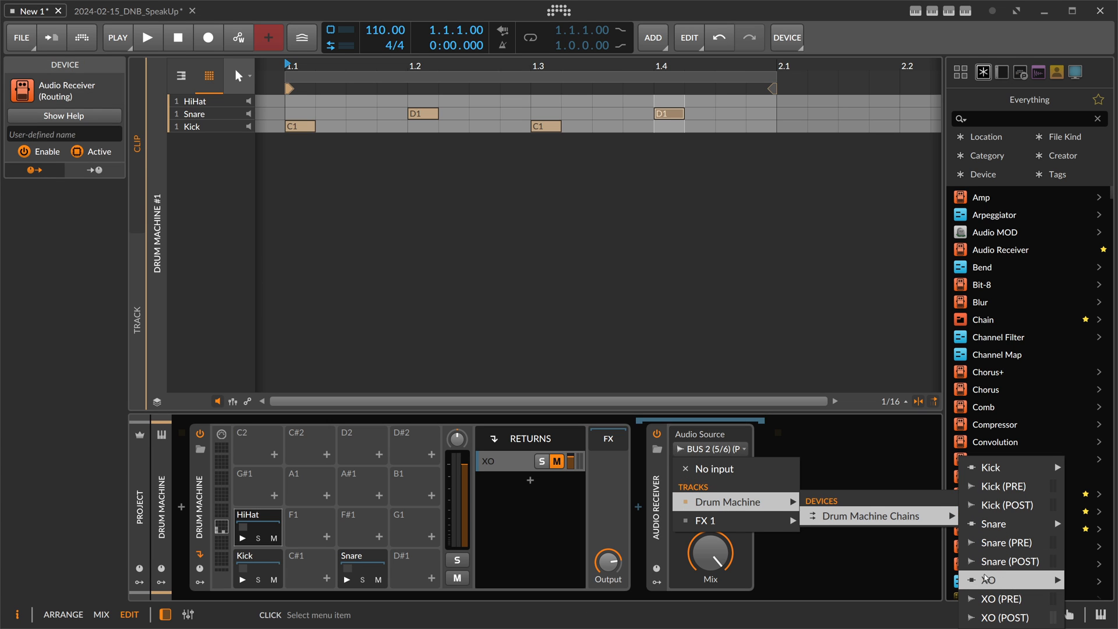
mouse_move(995, 491)
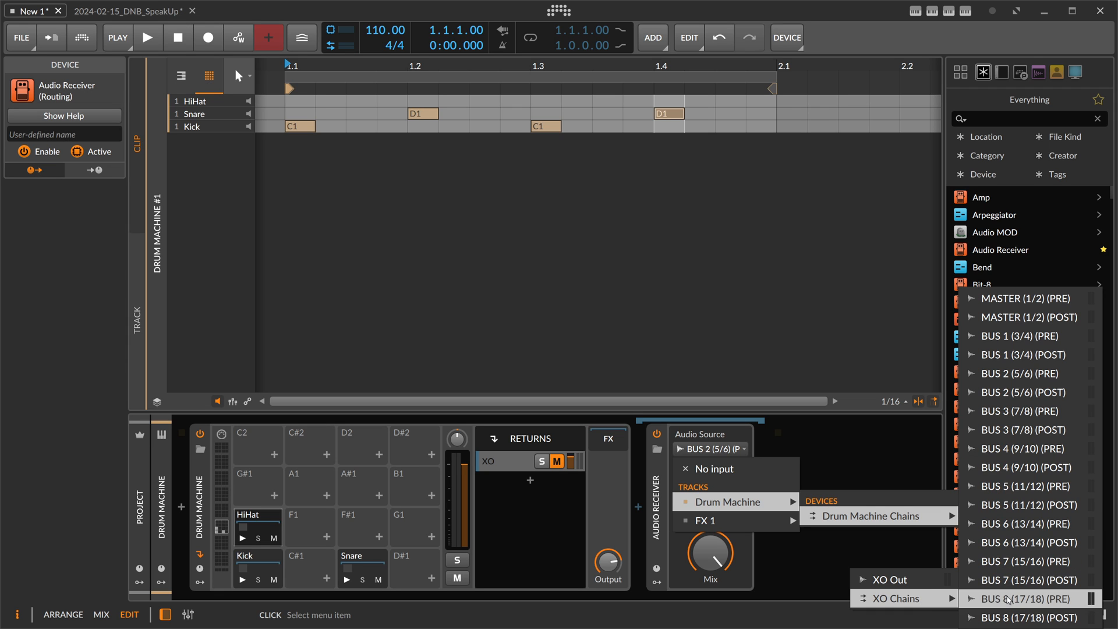
mouse_move(1001, 430)
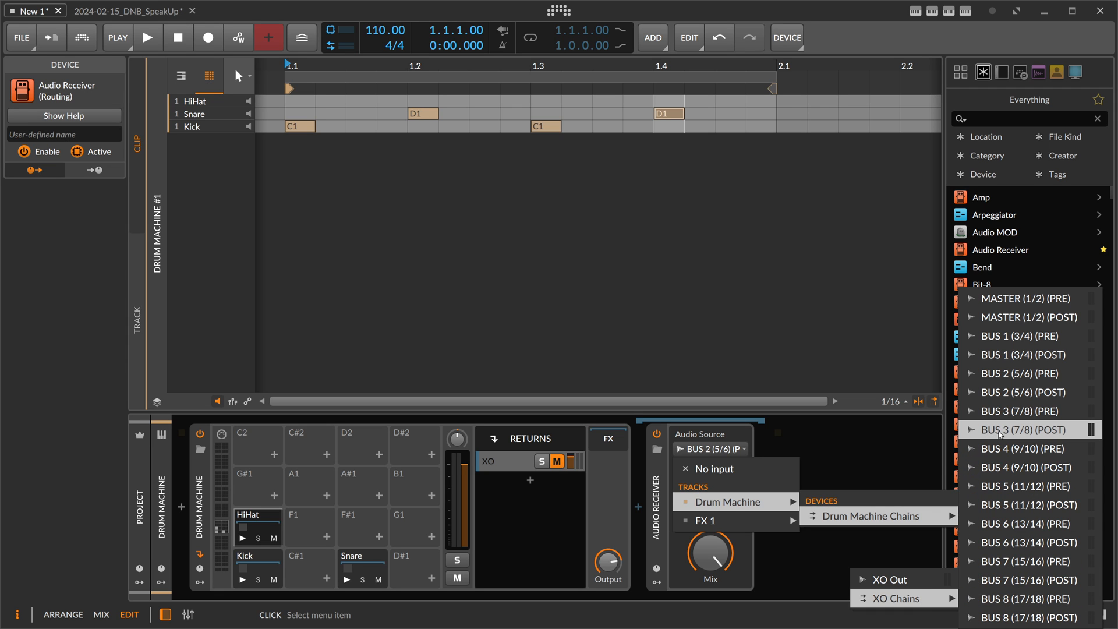
left_click(1022, 430)
type("eq")
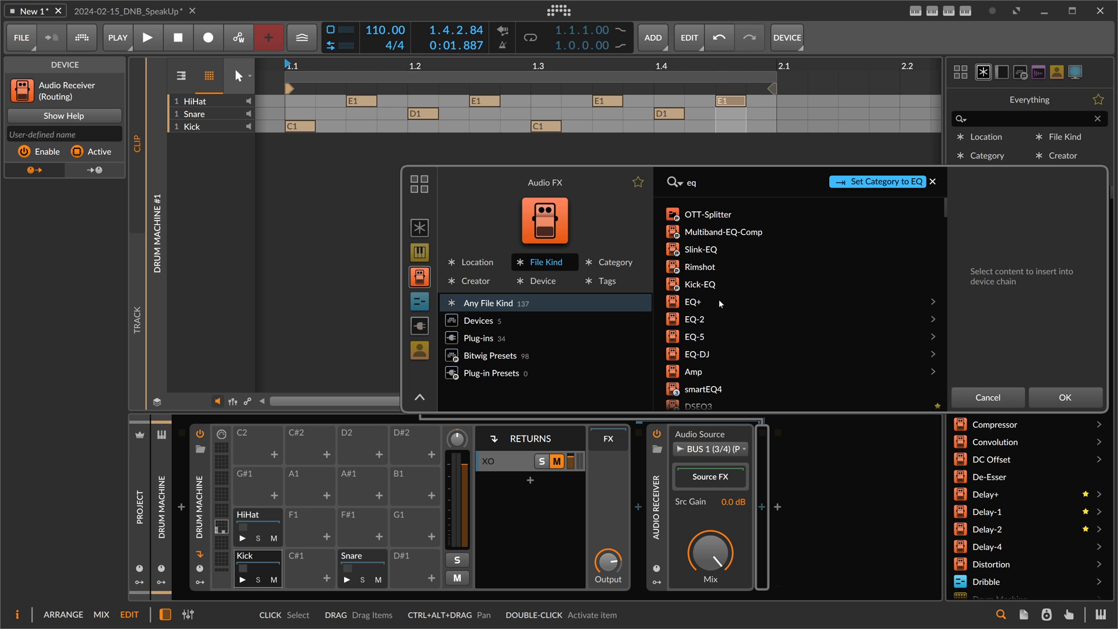
Insert EQ-2 on the Kick chain and a Convolution reverb on the Snare chain.
double_click(694, 320)
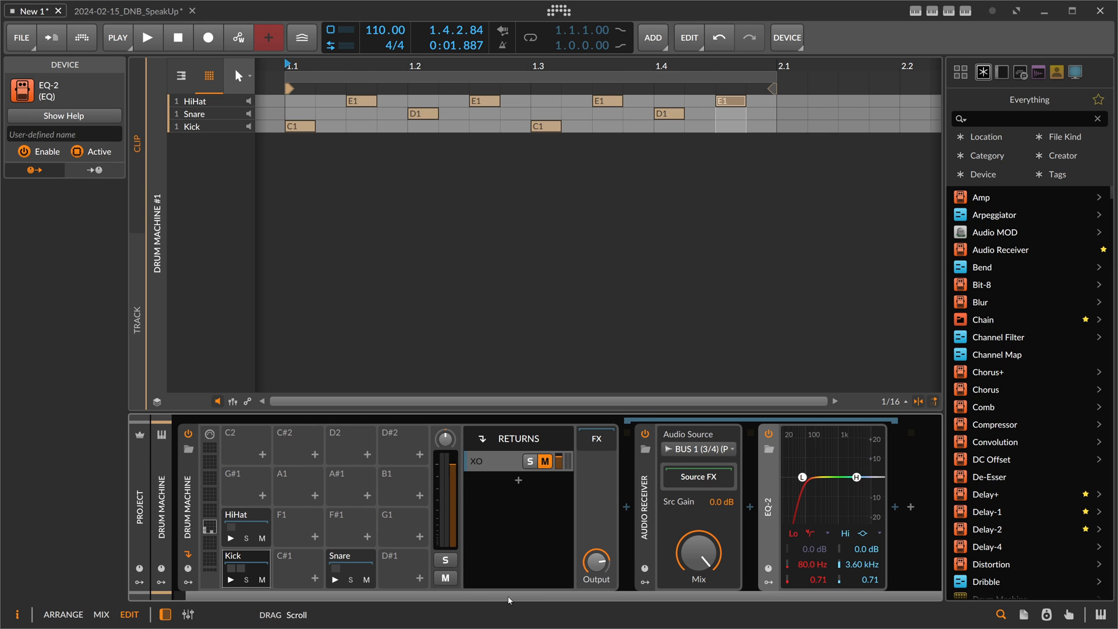
mouse_move(787, 482)
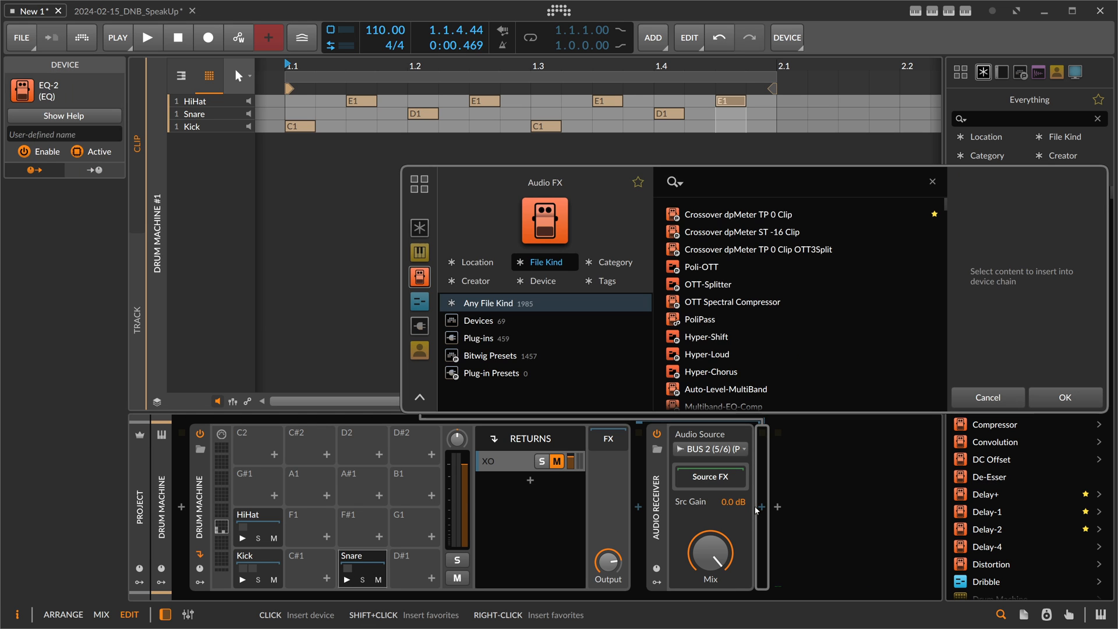
type("conv")
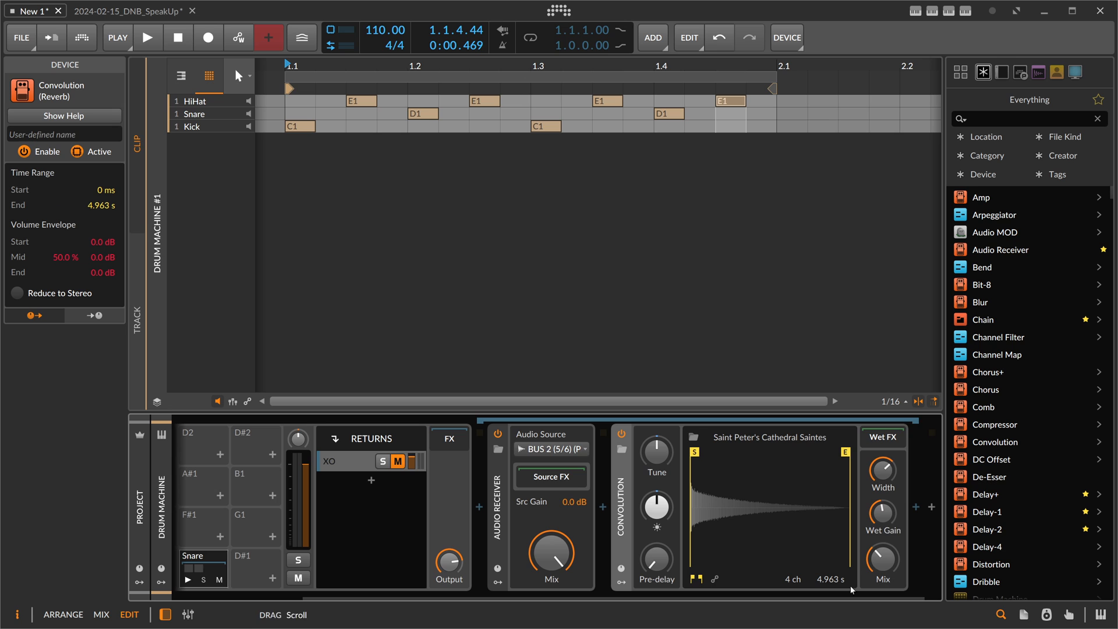
left_click(149, 38)
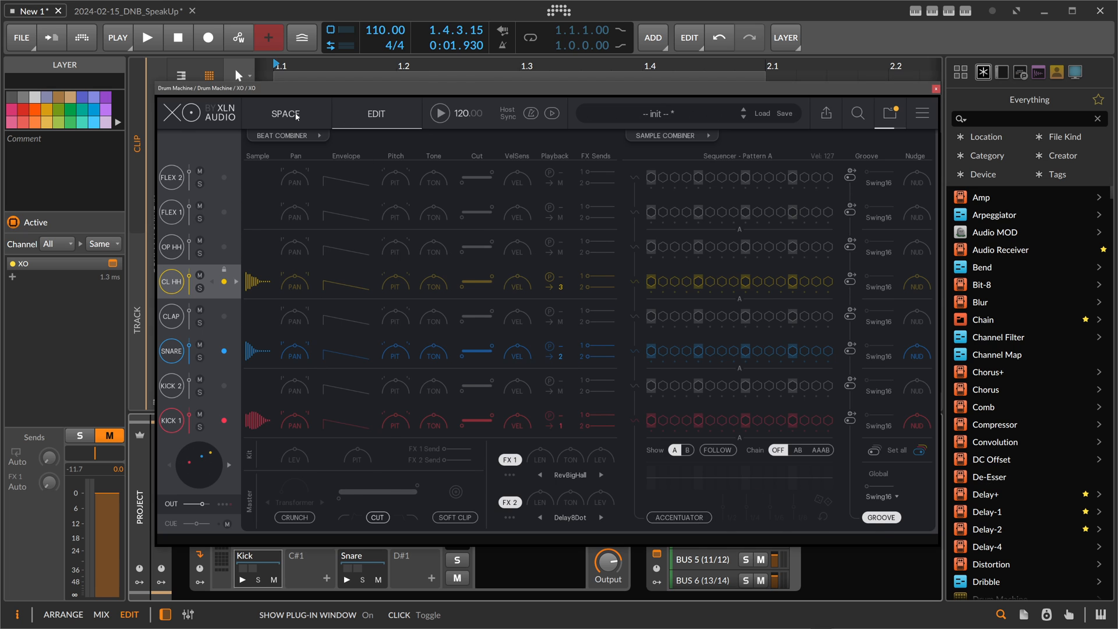
Switch XO to its Space view, close it, and show the HiHat pad's Audio Receiver chain.
left_click(284, 114)
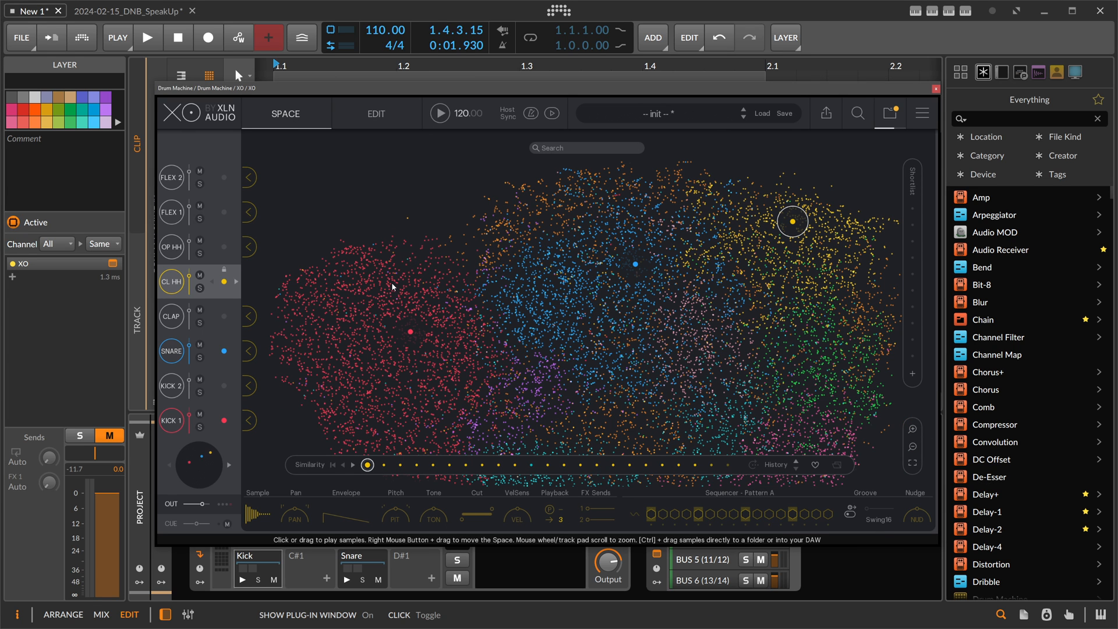
mouse_move(813, 141)
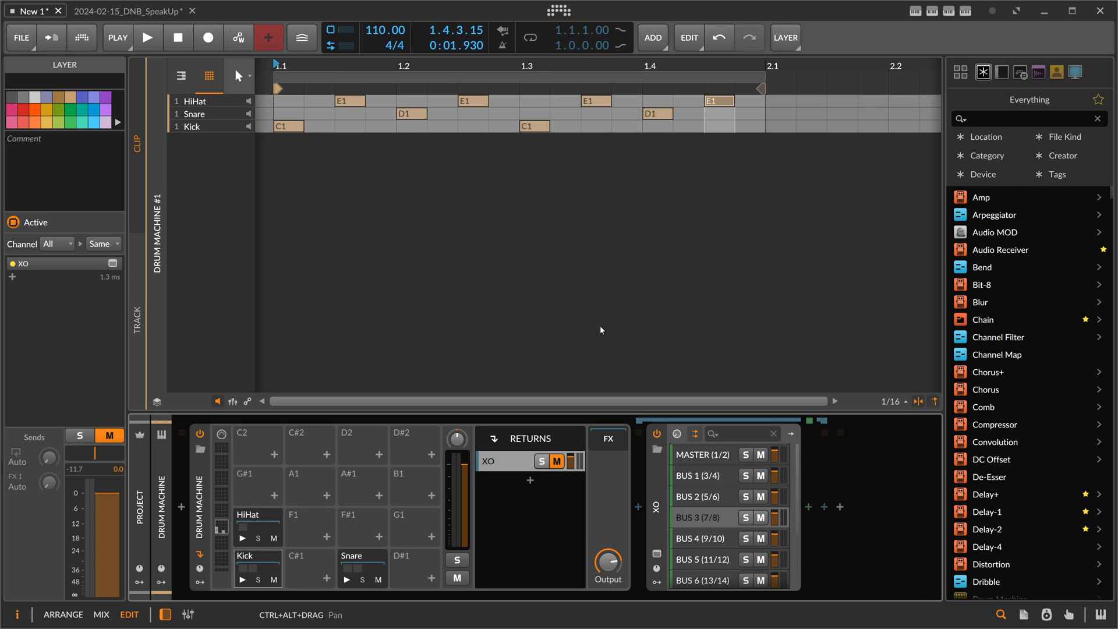
left_click(361, 555)
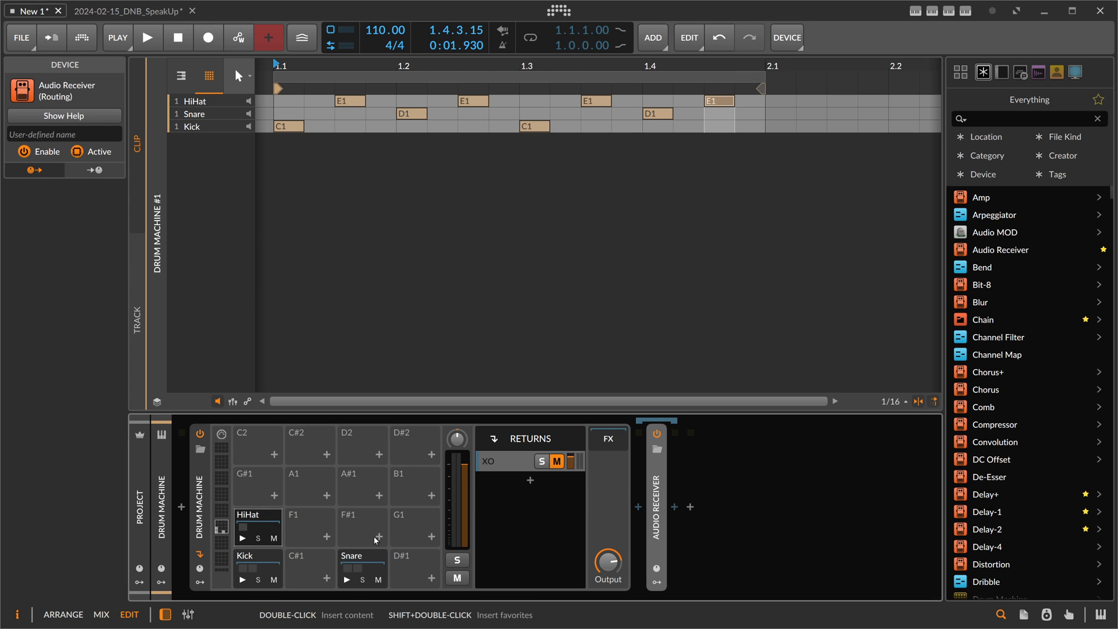
mouse_move(369, 534)
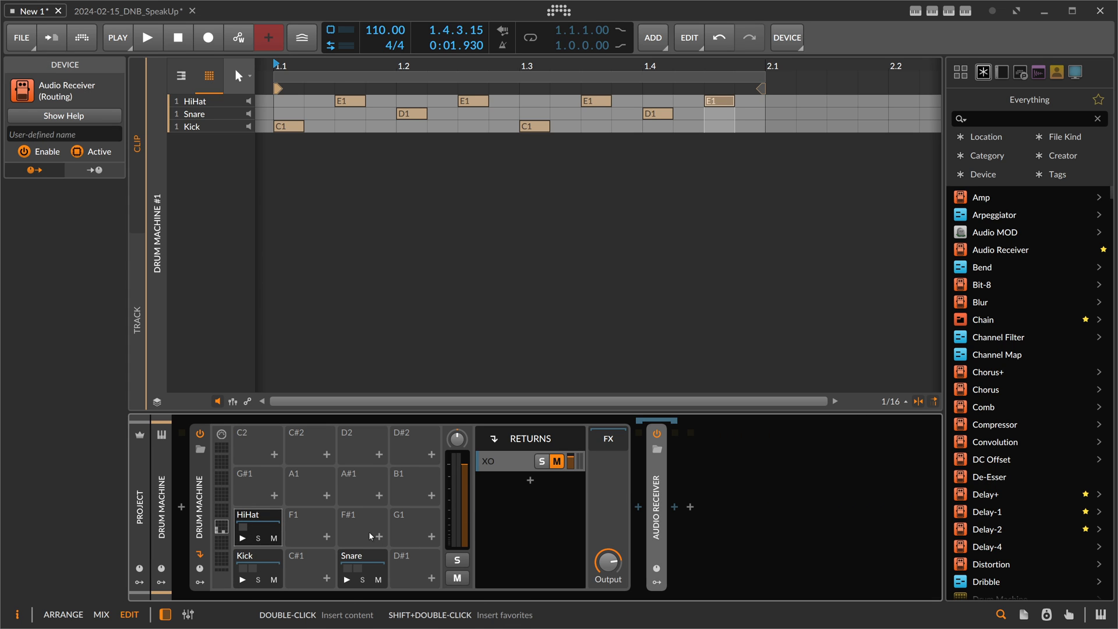
Select the Kick pad so its chain shows the Audio Receiver followed by EQ-2.
left_click(347, 580)
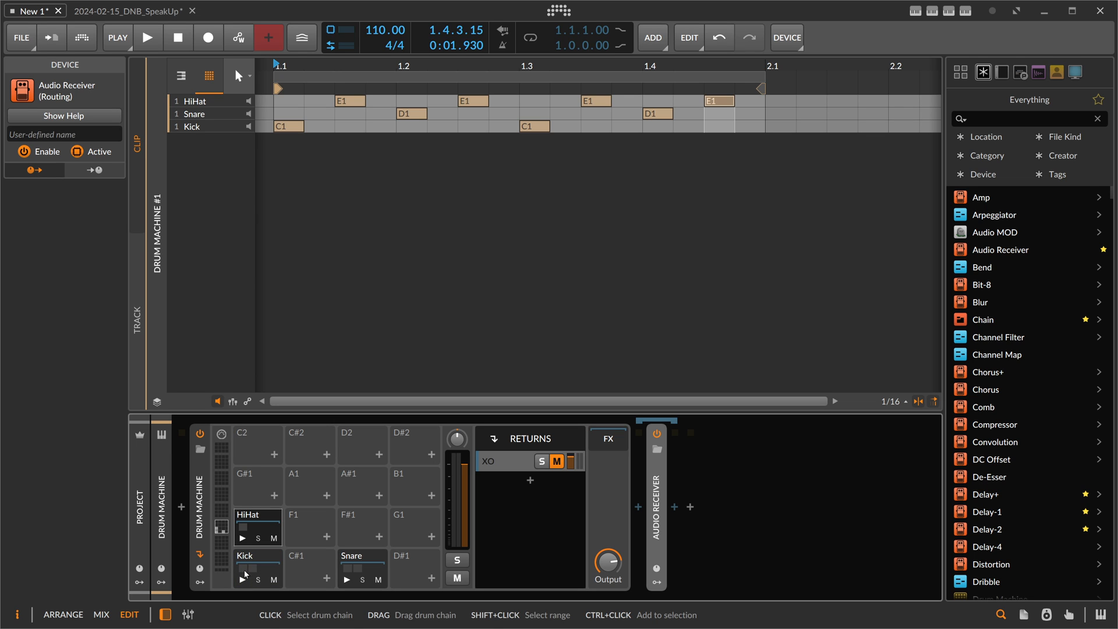
mouse_move(257, 566)
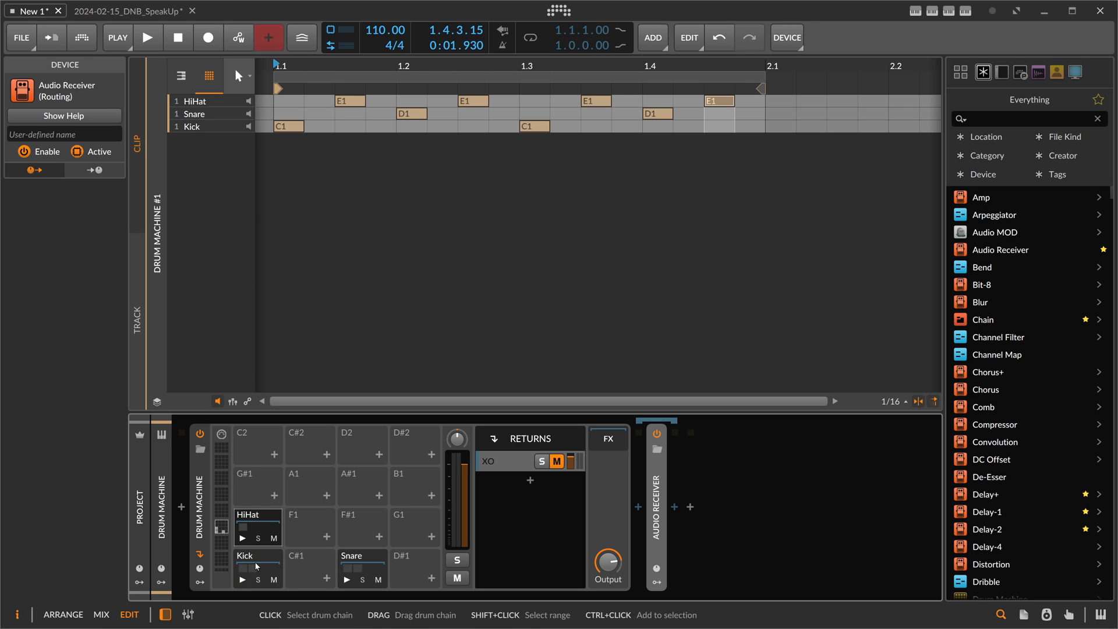
left_click(256, 566)
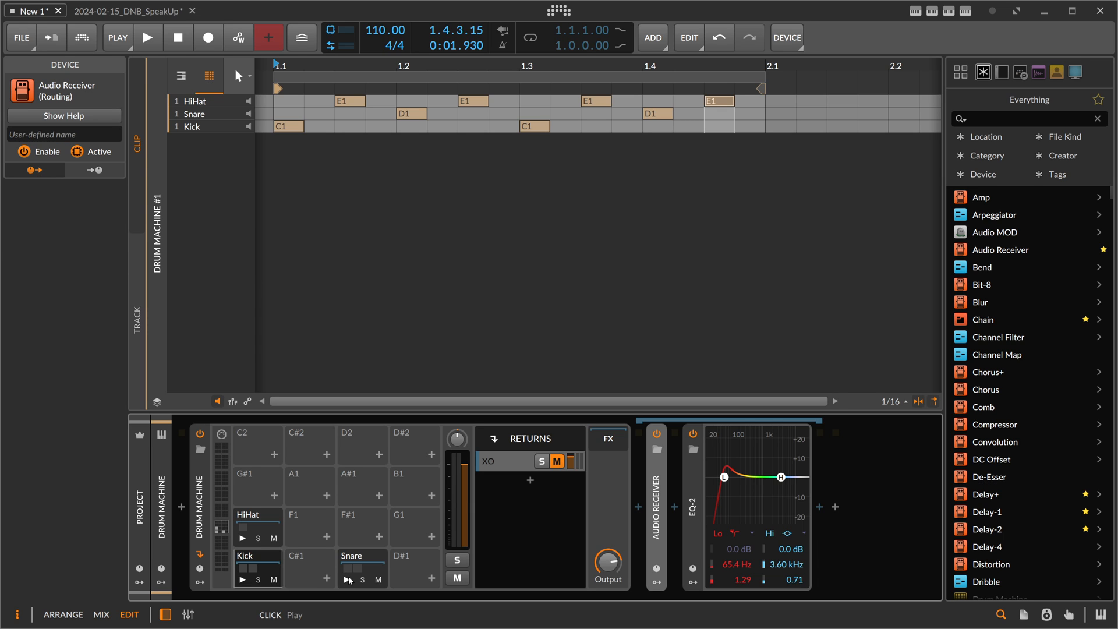
mouse_move(318, 575)
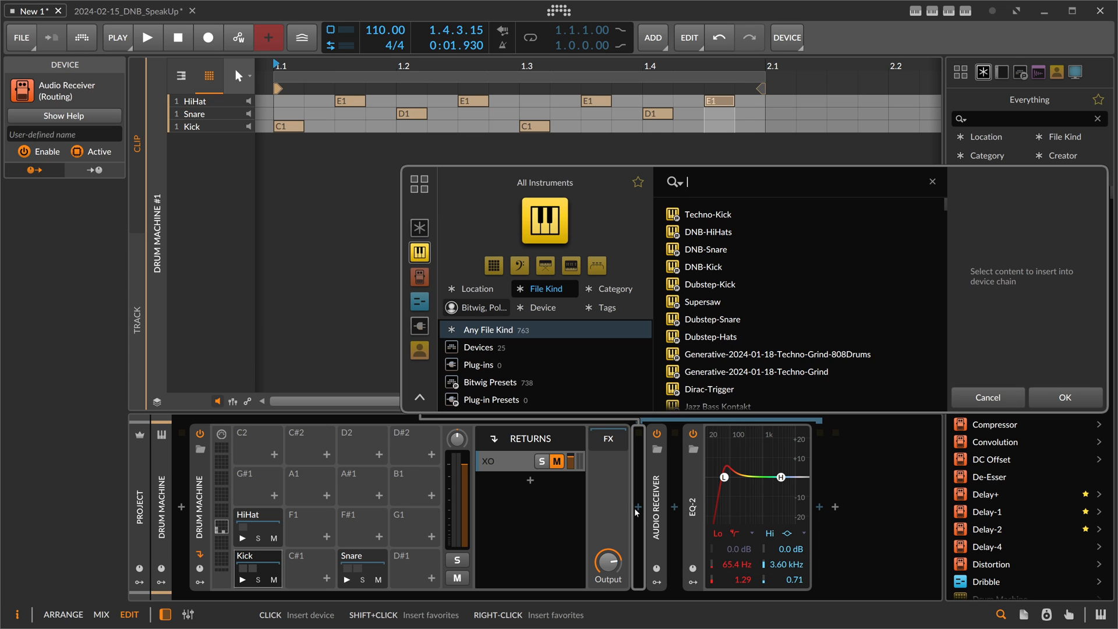
Search the device browser for 'trans' across Everything, listing Note Transpose.
type("trans")
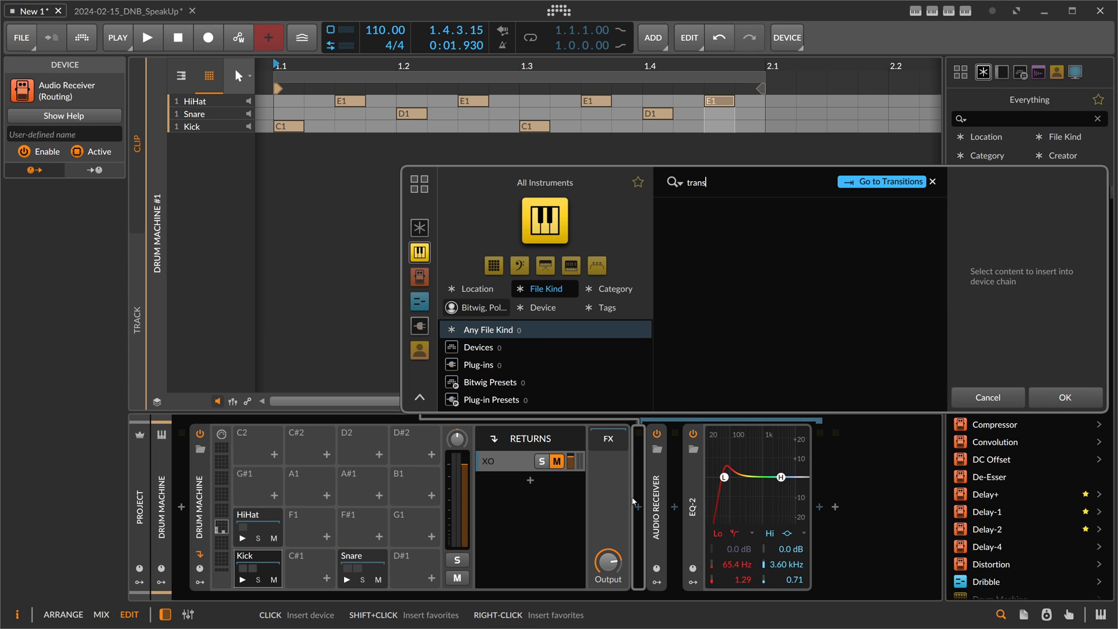
left_click(419, 228)
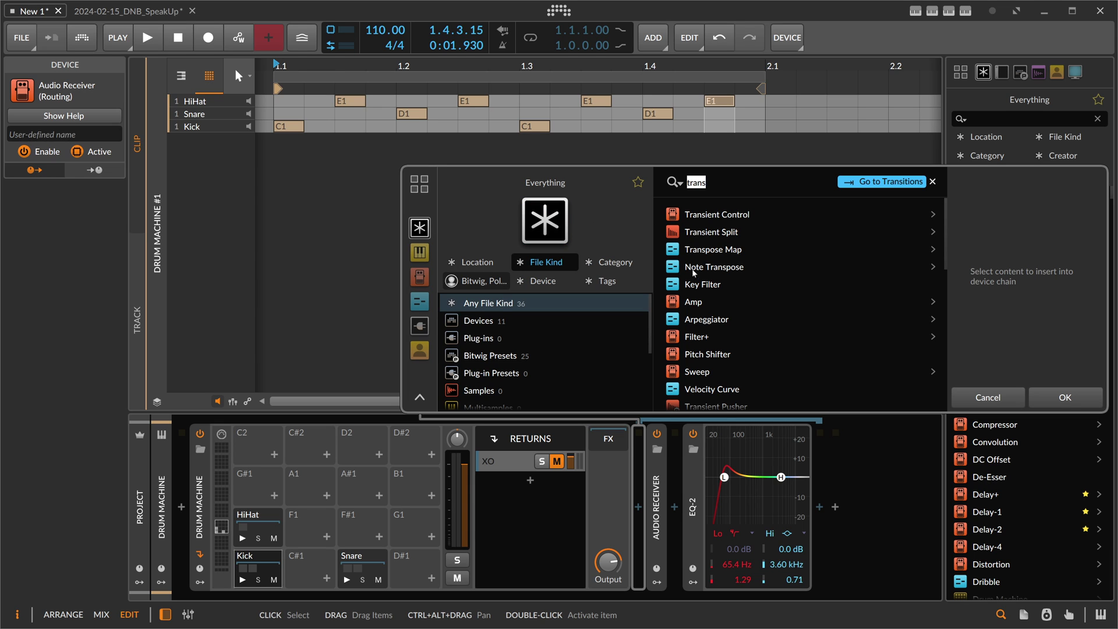
mouse_move(722, 299)
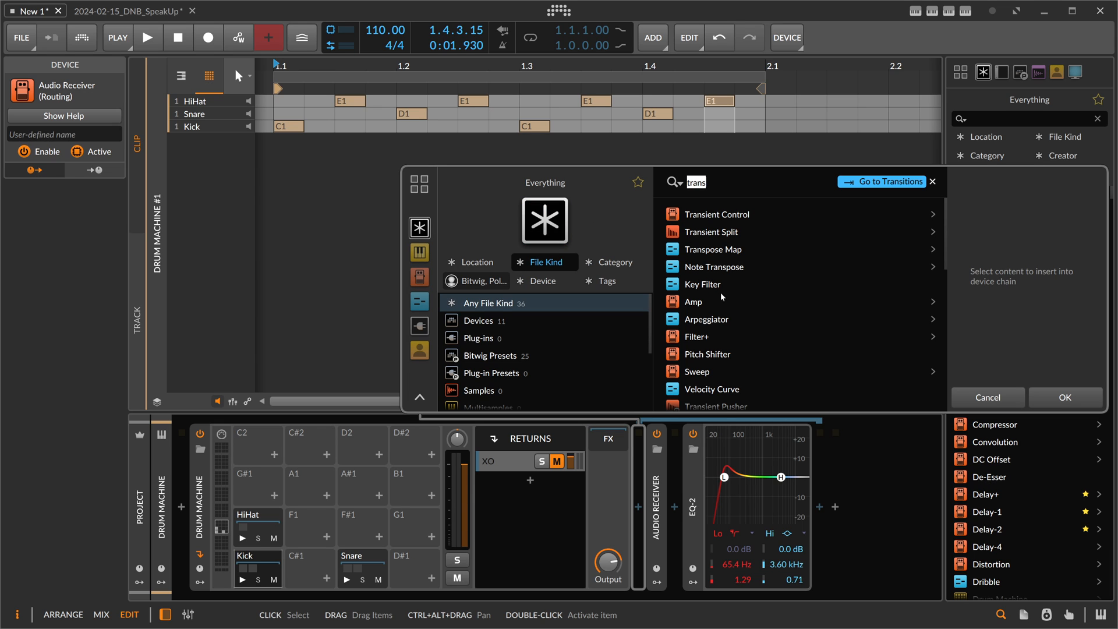
mouse_move(695, 311)
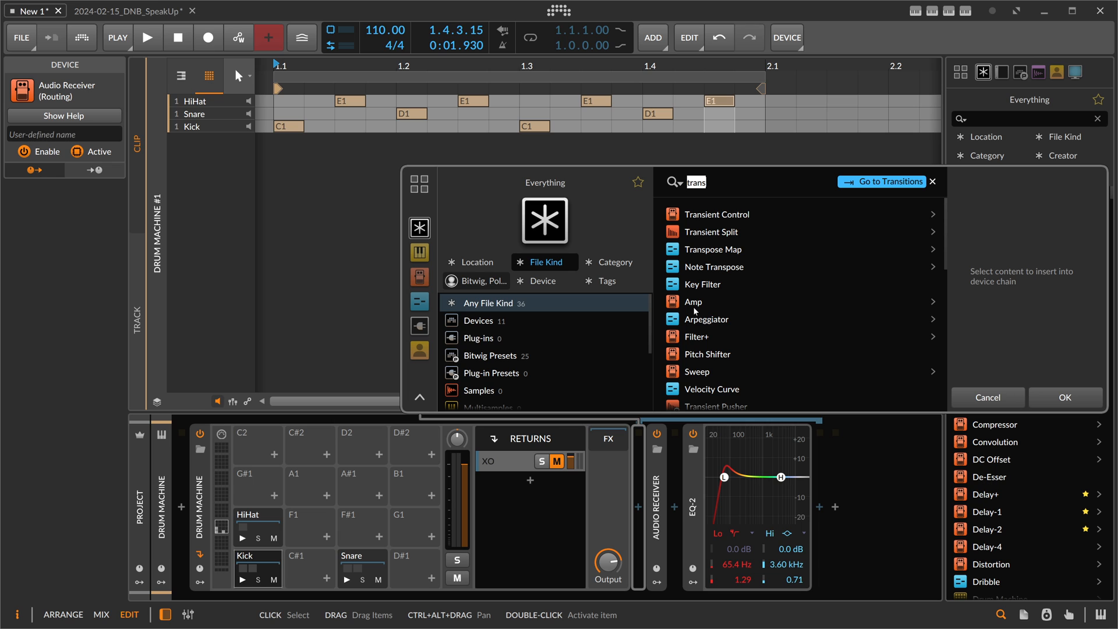
mouse_move(704, 284)
type("note rece")
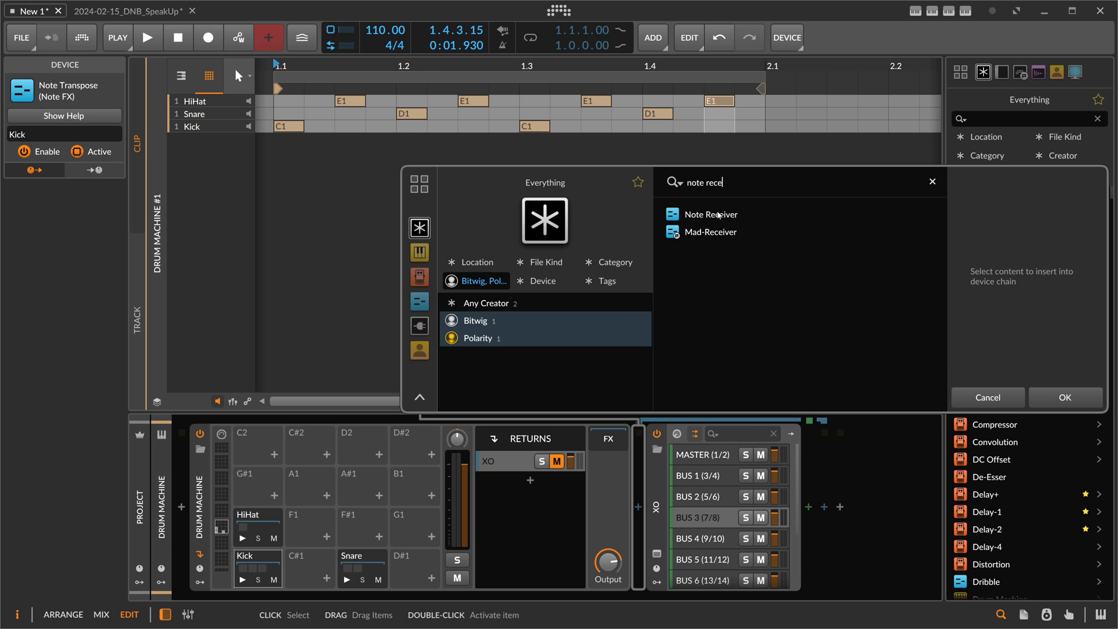
Set the Note Receiver before XO to take notes from Drum Machine > Kick > Kick.
left_click(710, 214)
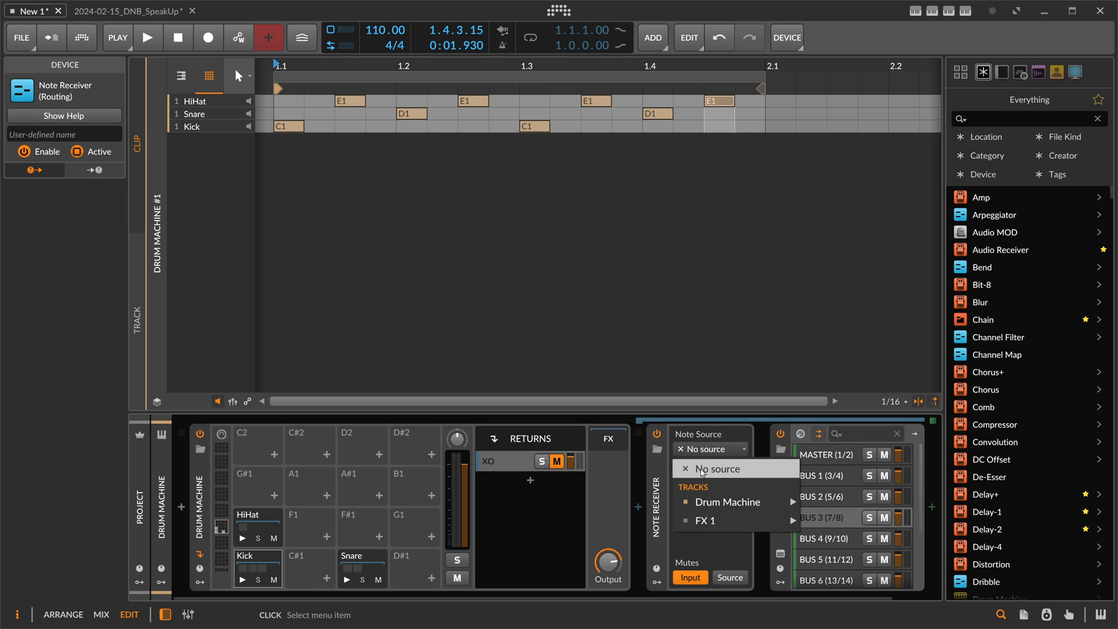
mouse_move(728, 502)
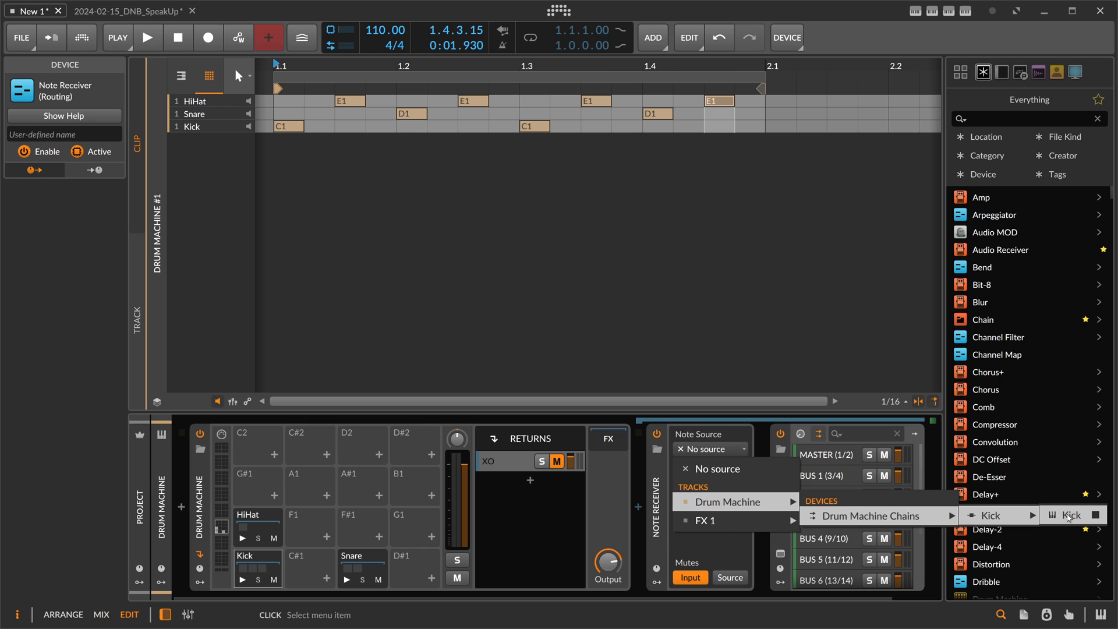
left_click(1069, 515)
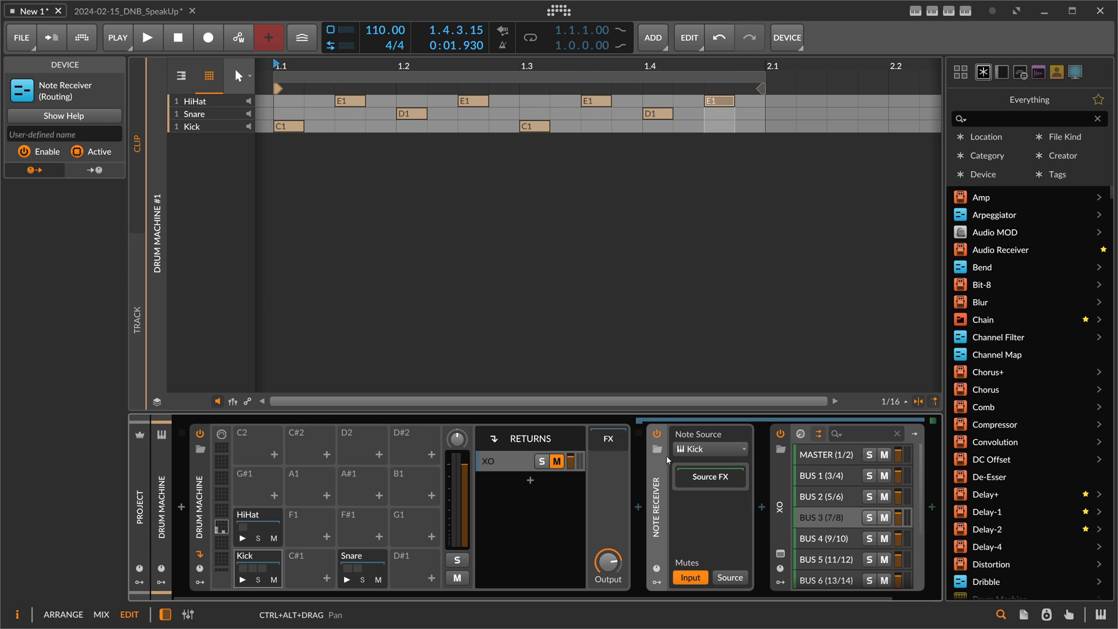
mouse_move(689, 577)
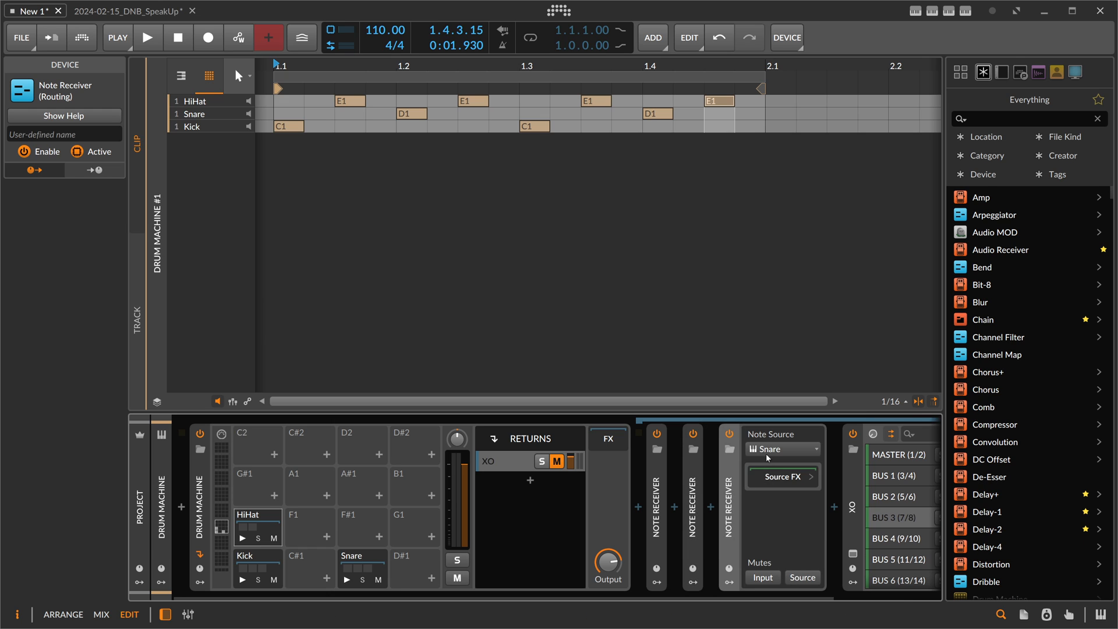
Add Note Receivers before XO and point the third one's note source at the Snare chain.
left_click(782, 450)
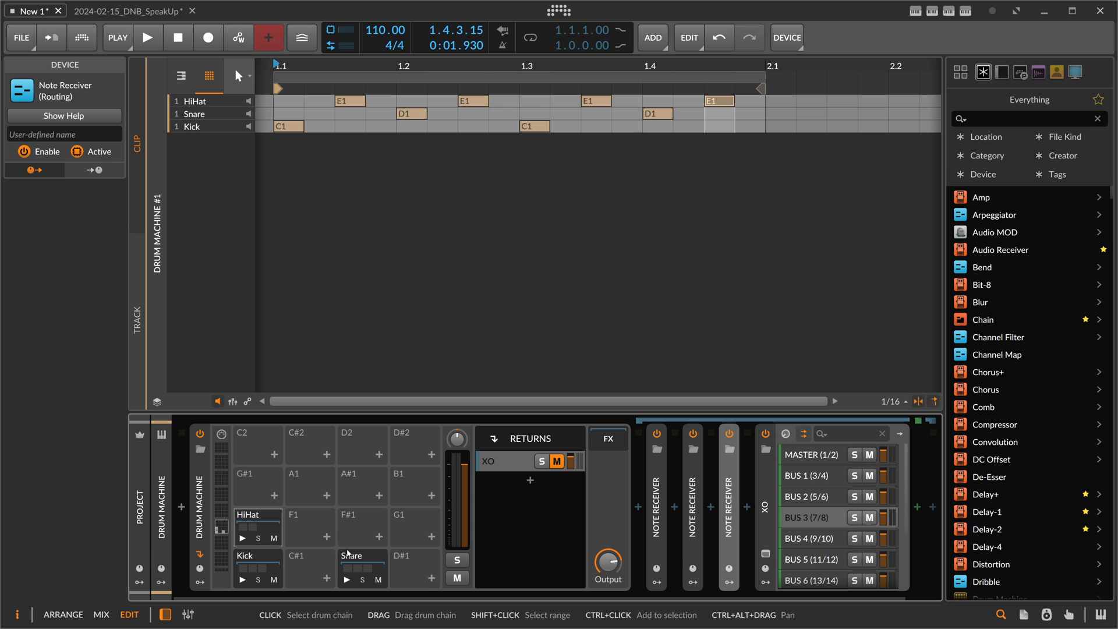
mouse_move(432, 535)
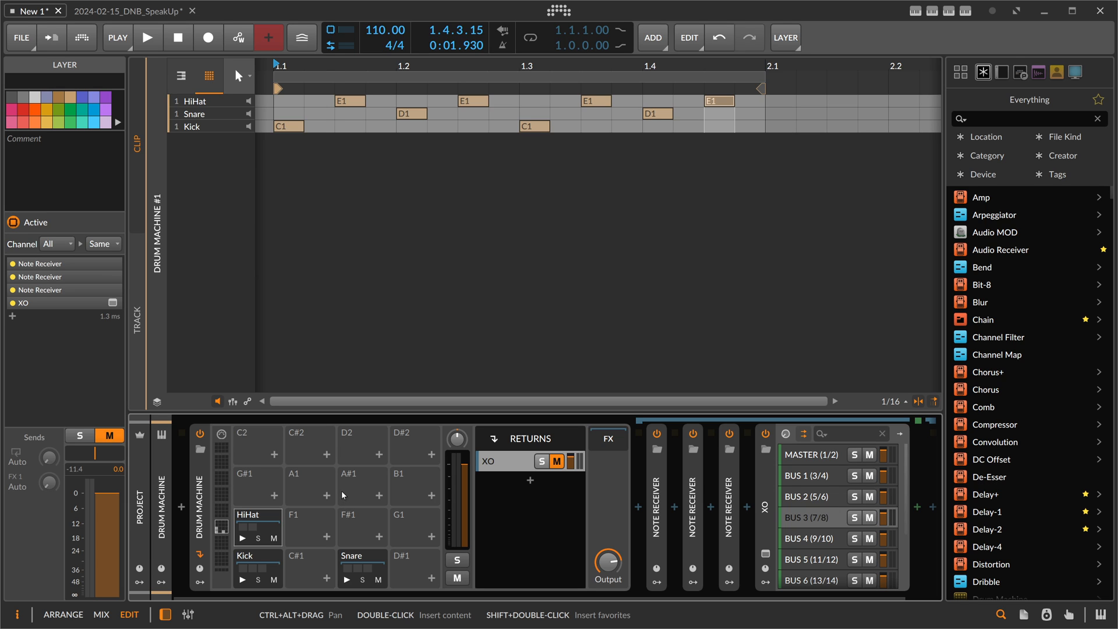
mouse_move(543, 513)
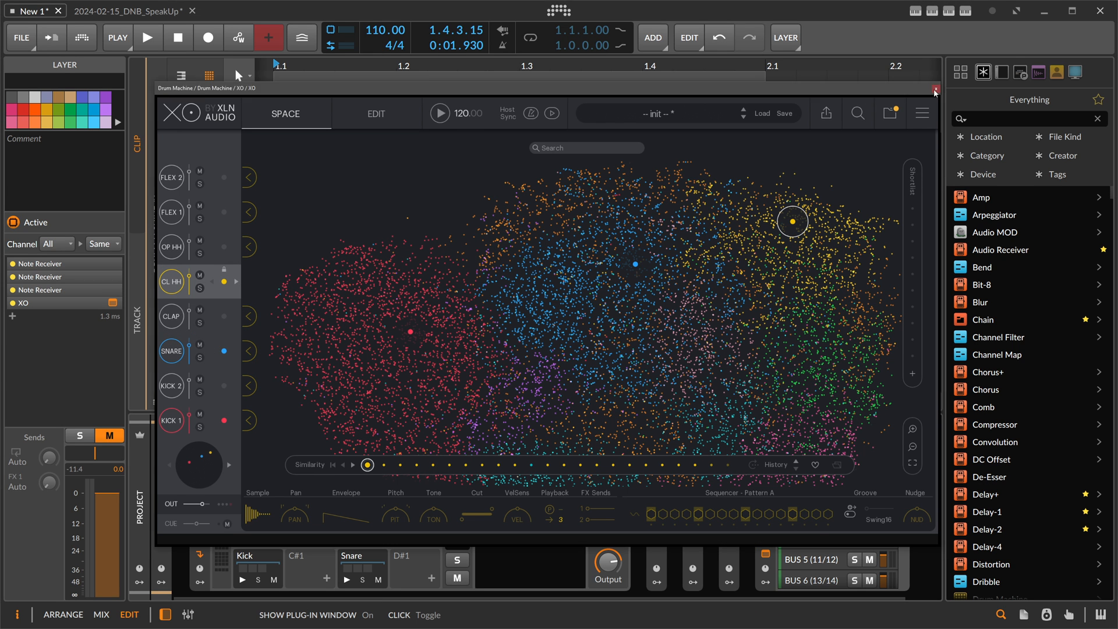
left_click(934, 89)
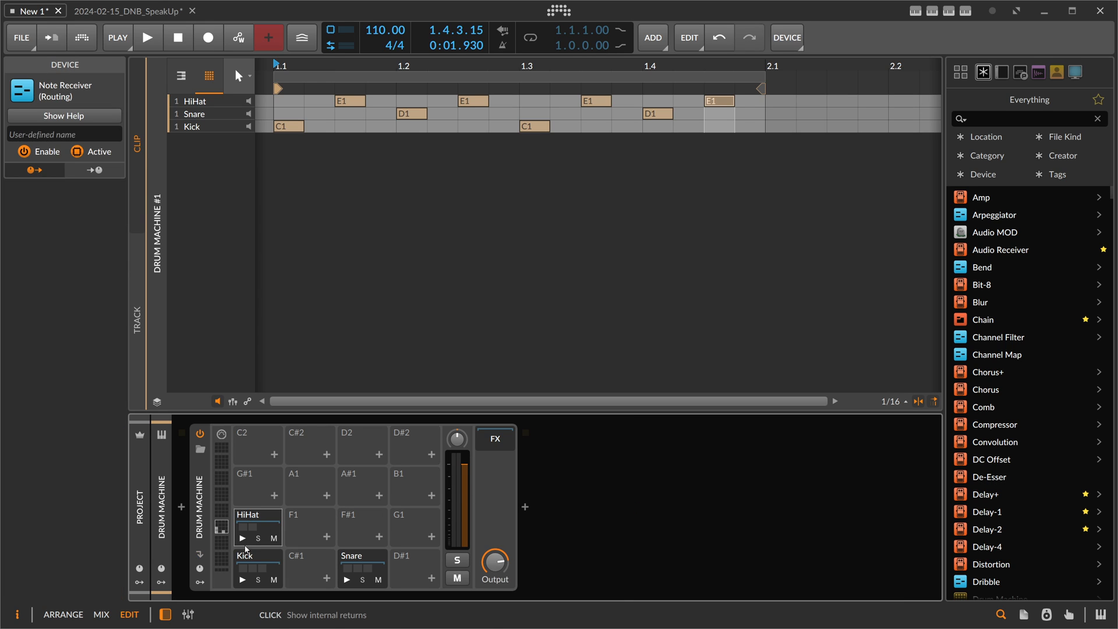
mouse_move(307, 463)
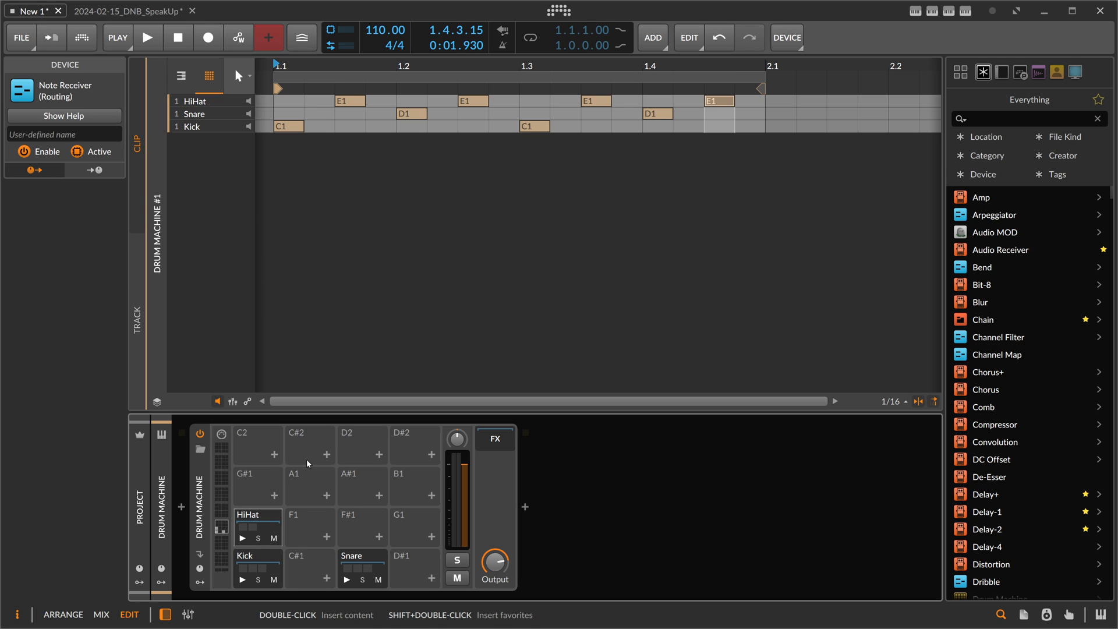